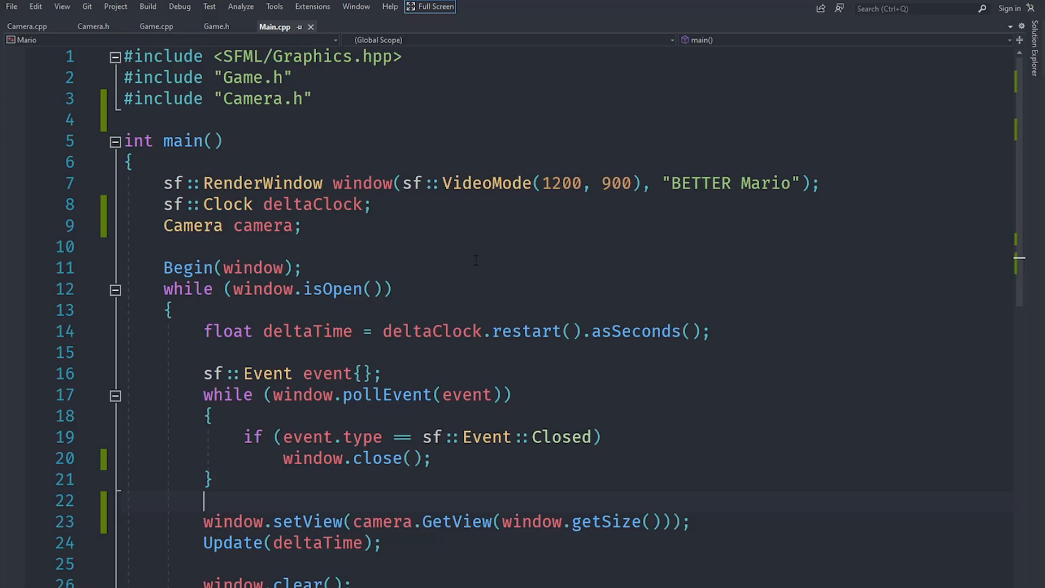
{"action": "mouse_move", "coordinate": [504, 297]}
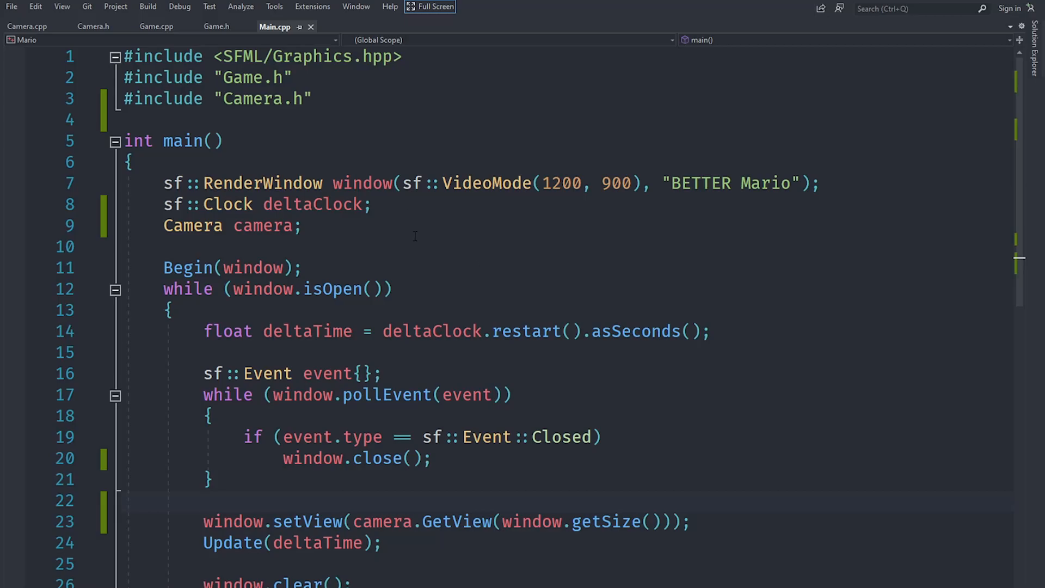
- Delete 'Camera camera;' and the window.setView line from main in Main.cpp, and save
{"action": "left_click", "coordinate": [304, 226]}
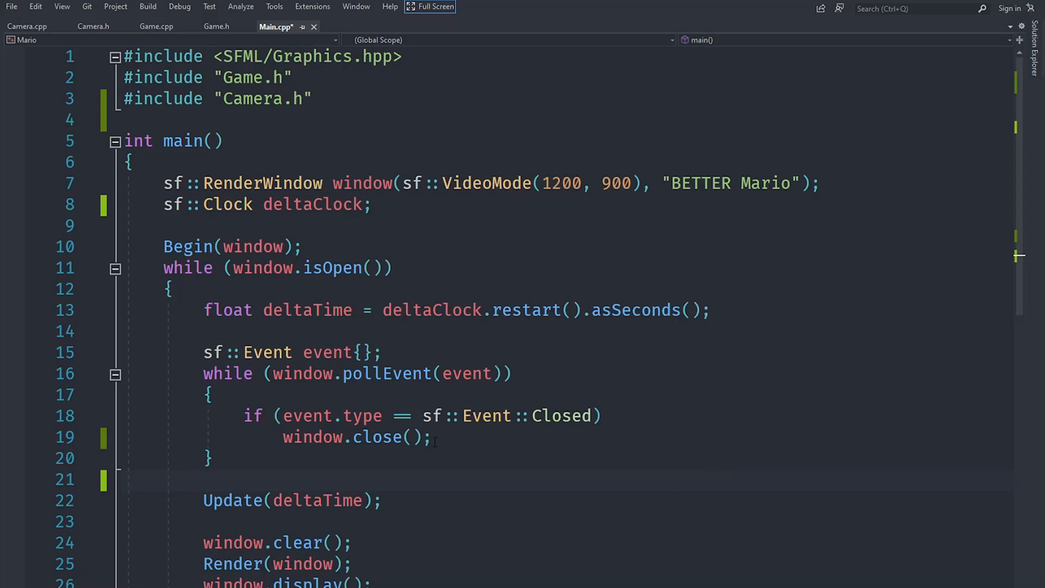
{"action": "left_click", "coordinate": [157, 26]}
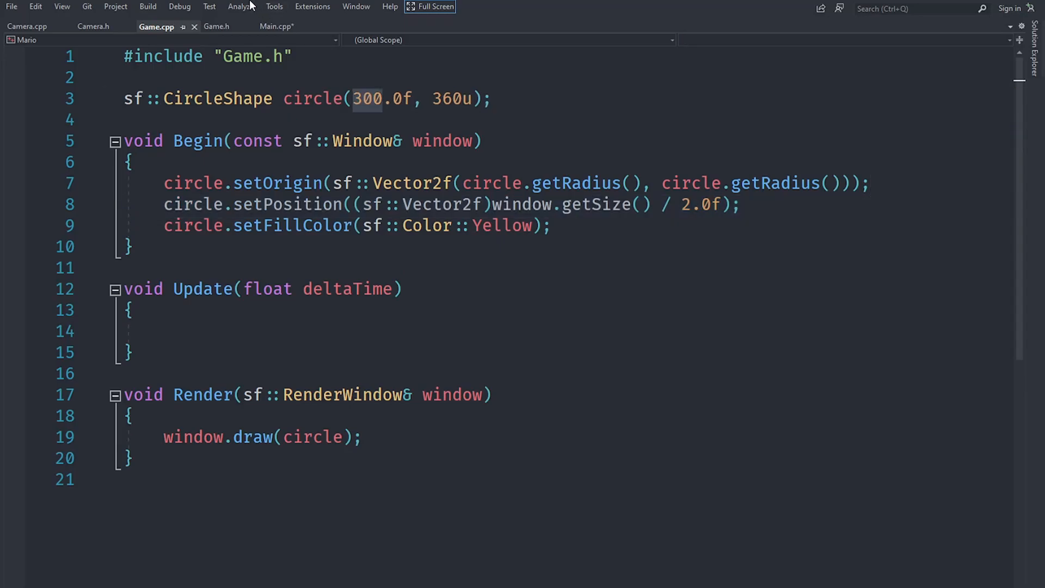
{"action": "left_click", "coordinate": [276, 26]}
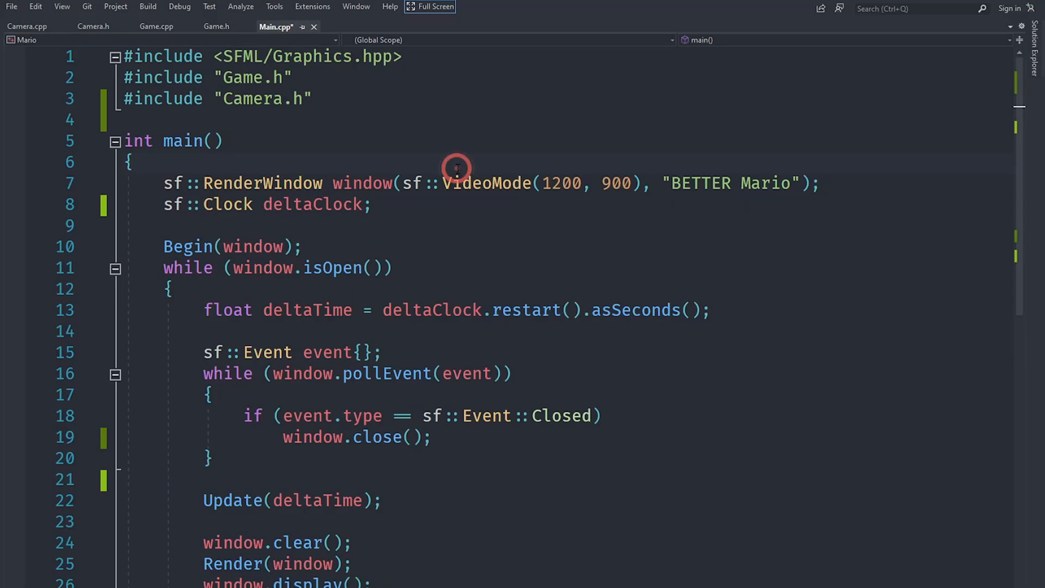
{"action": "left_click", "coordinate": [131, 162]}
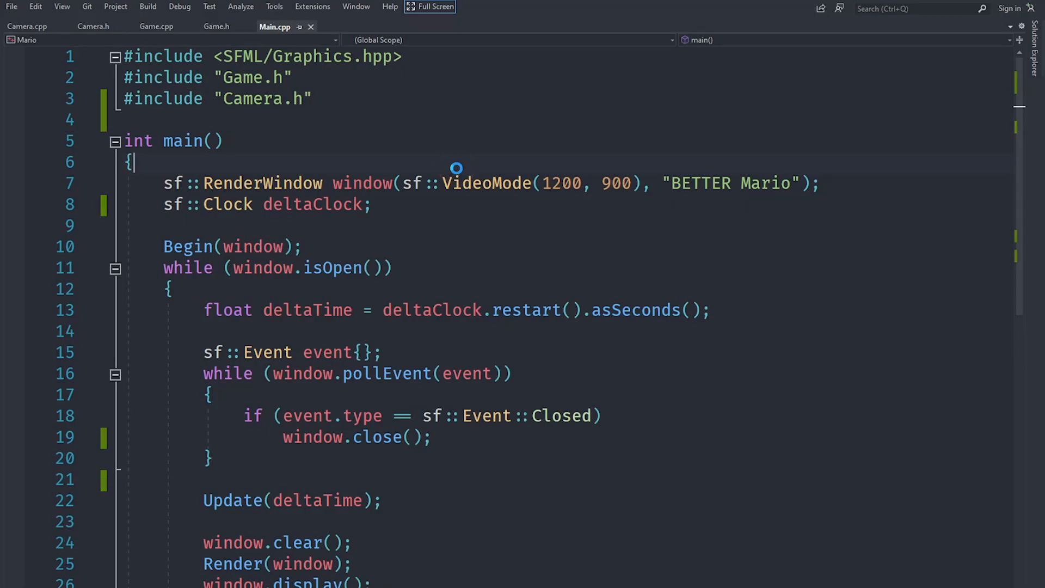
- Build and run the Mario project without a camera view to see the oval circle
{"action": "key", "text": "F7"}
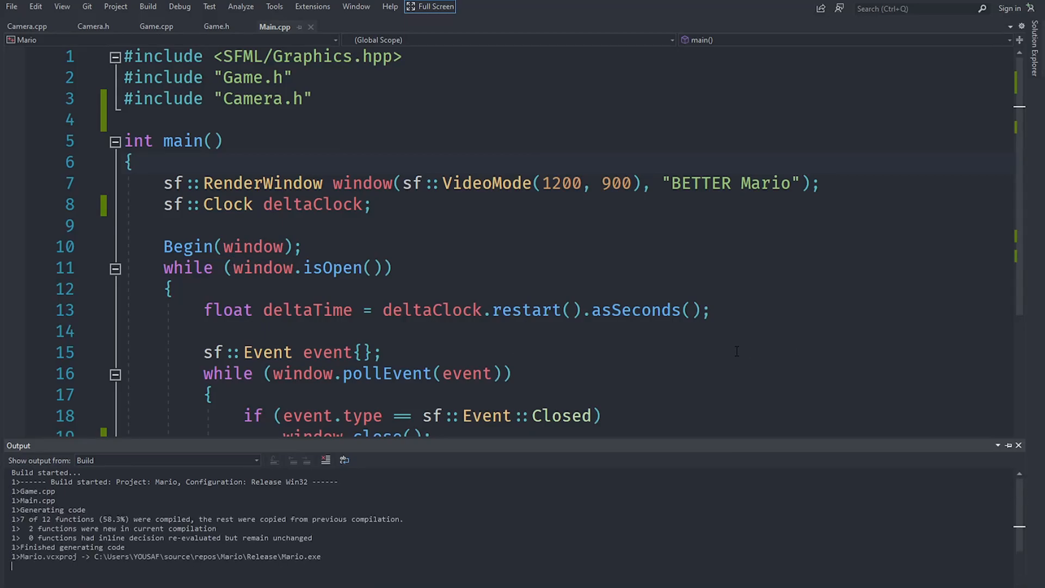
{"action": "mouse_move", "coordinate": [307, 309]}
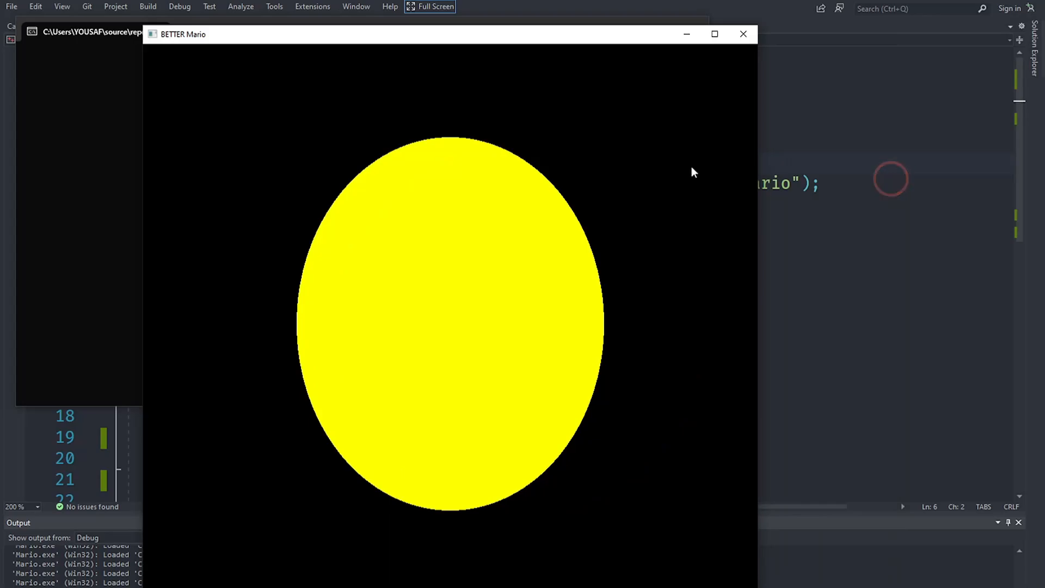
{"action": "mouse_move", "coordinate": [209, 304]}
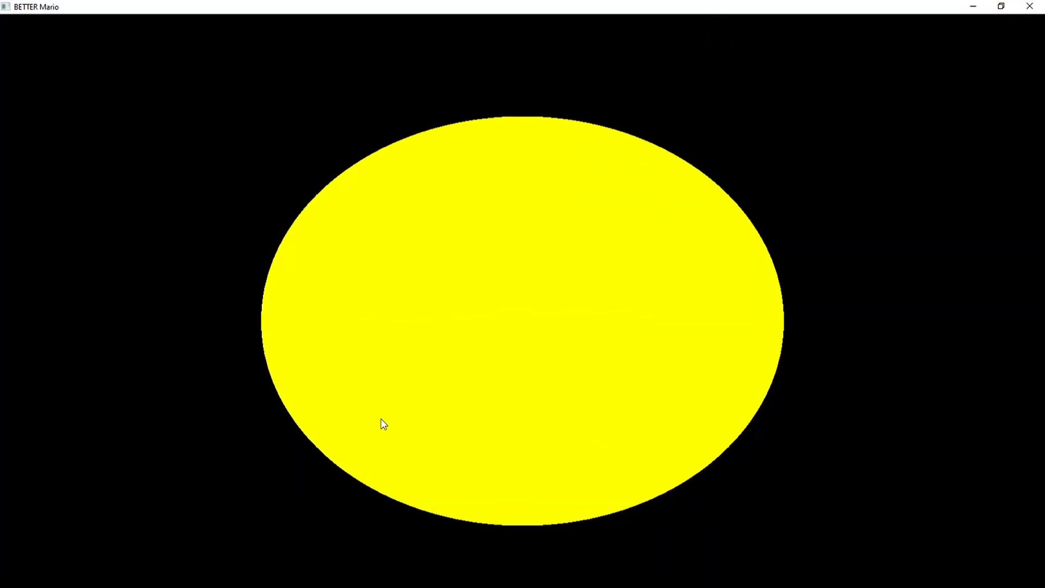
{"action": "mouse_move", "coordinate": [355, 256]}
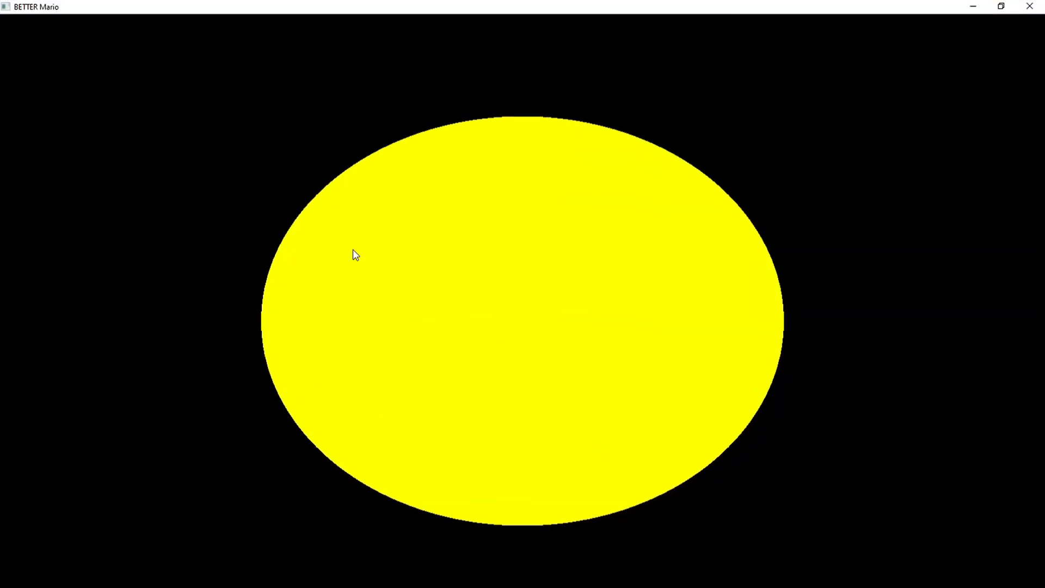
{"action": "mouse_move", "coordinate": [104, 279]}
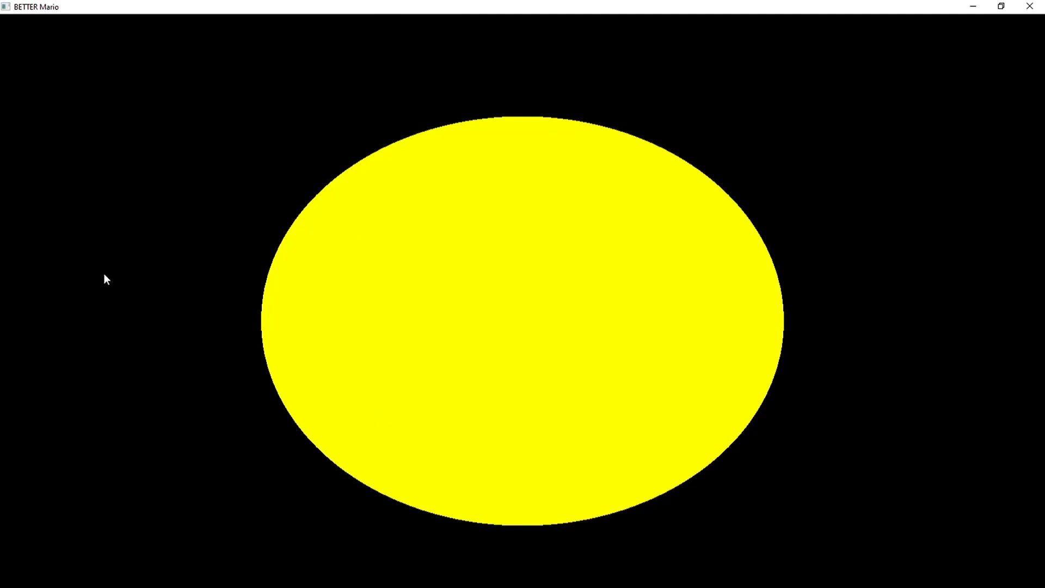
{"action": "mouse_move", "coordinate": [477, 129]}
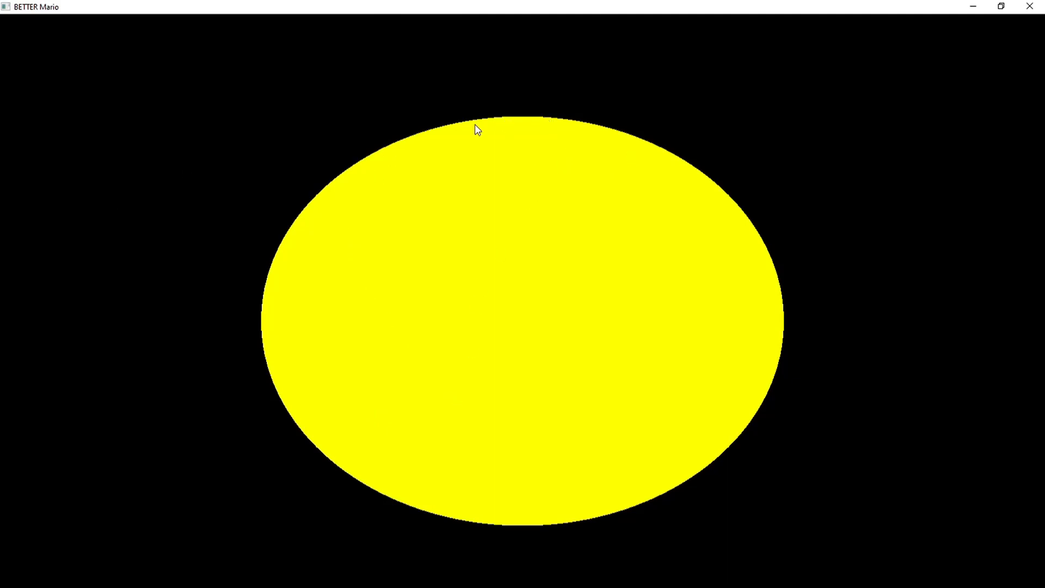
{"action": "mouse_move", "coordinate": [446, 277]}
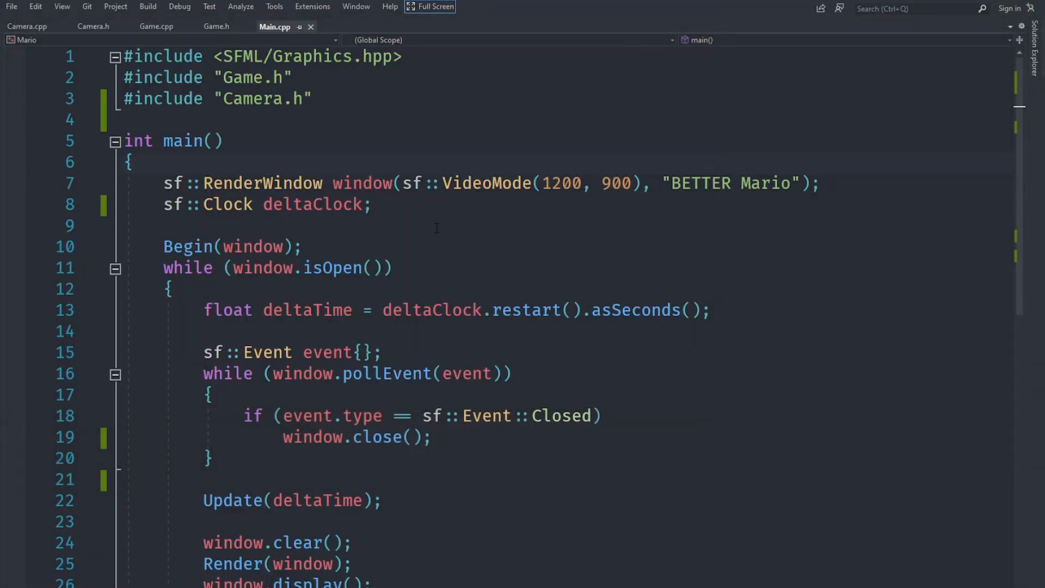
- Review the Camera.h declaration and its Graphics include, then bring up Camera.cpp
{"action": "left_click", "coordinate": [165, 225]}
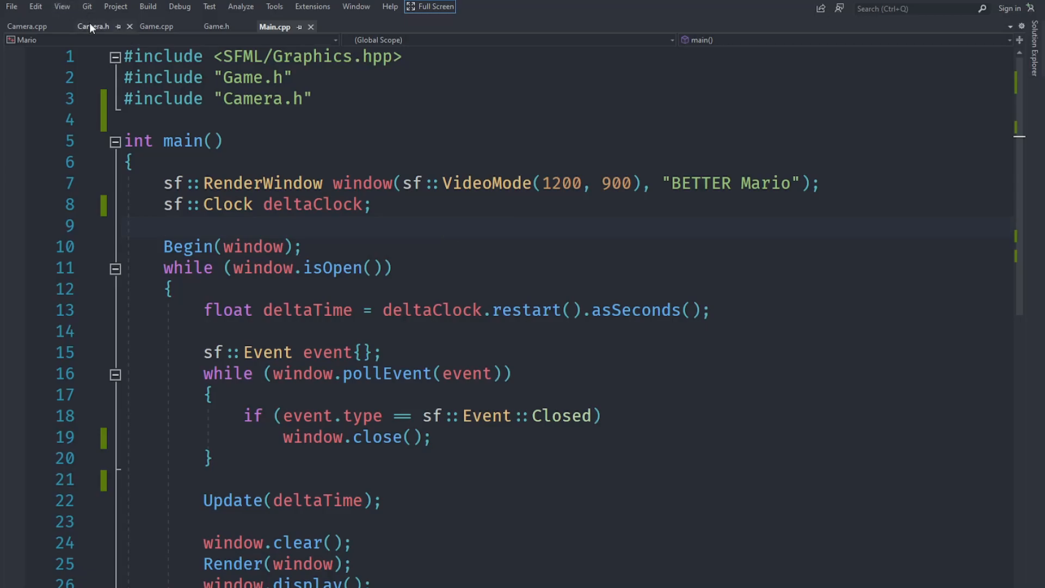
{"action": "left_click", "coordinate": [93, 26]}
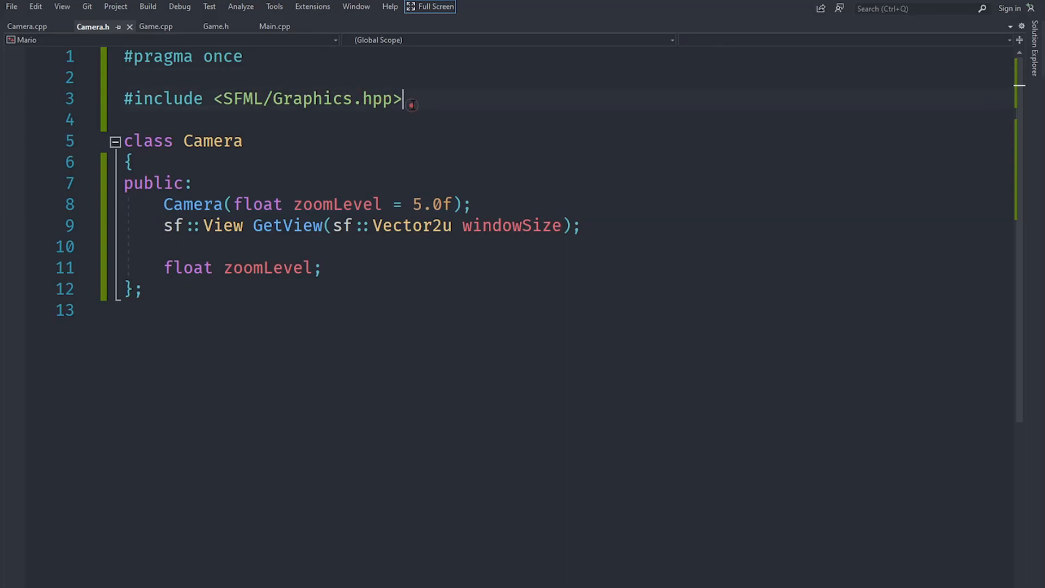
{"action": "double_click", "coordinate": [312, 98]}
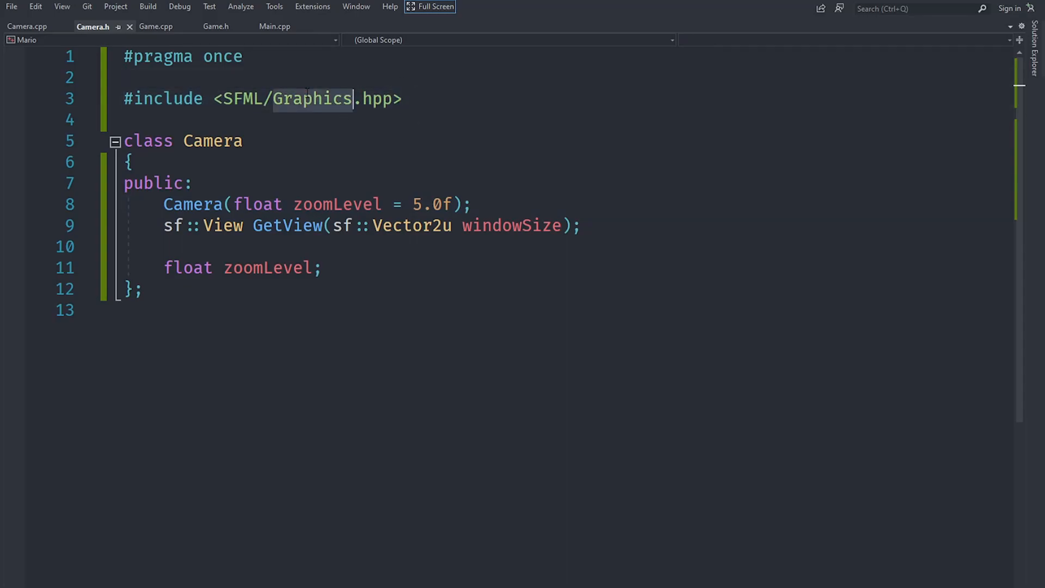
{"action": "left_click", "coordinate": [354, 121]}
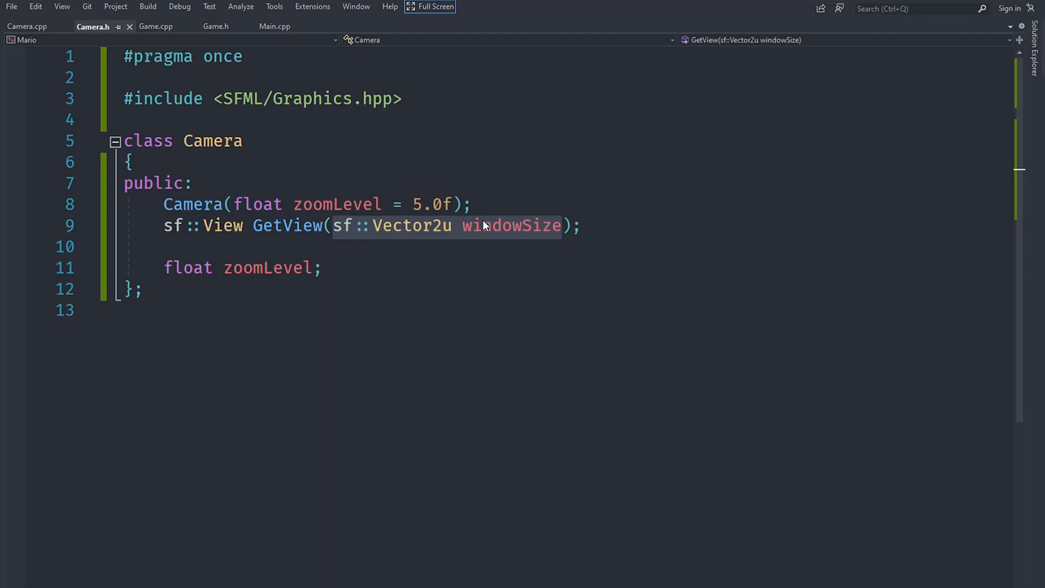
{"action": "mouse_move", "coordinate": [412, 226]}
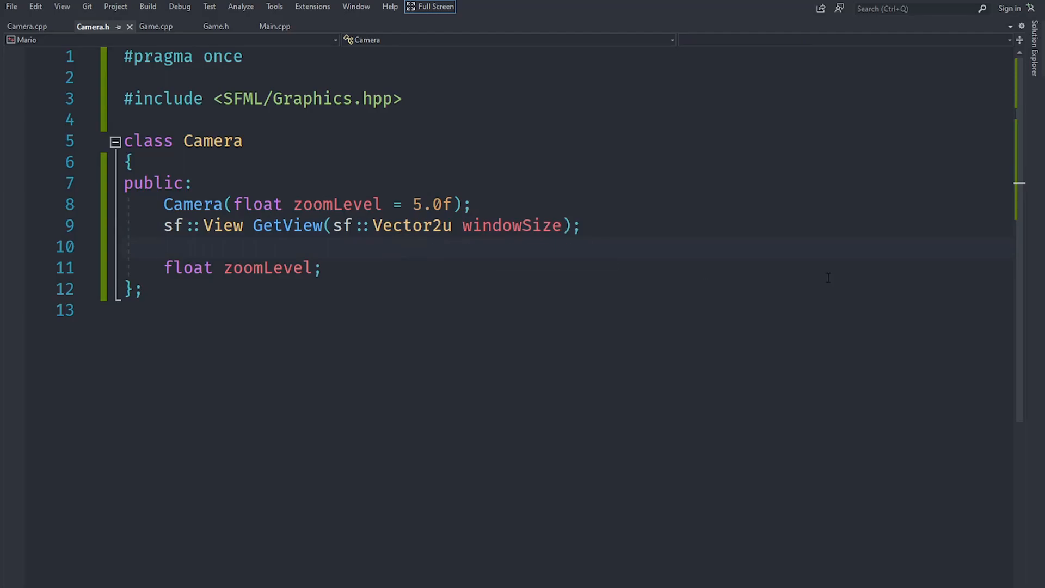
{"action": "mouse_move", "coordinate": [693, 297]}
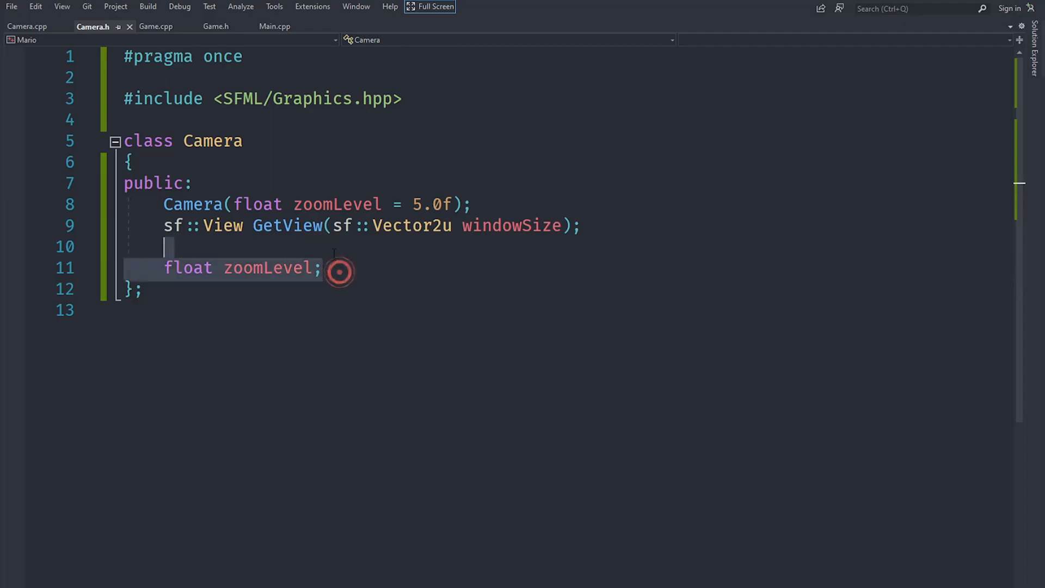
{"action": "left_click", "coordinate": [26, 26]}
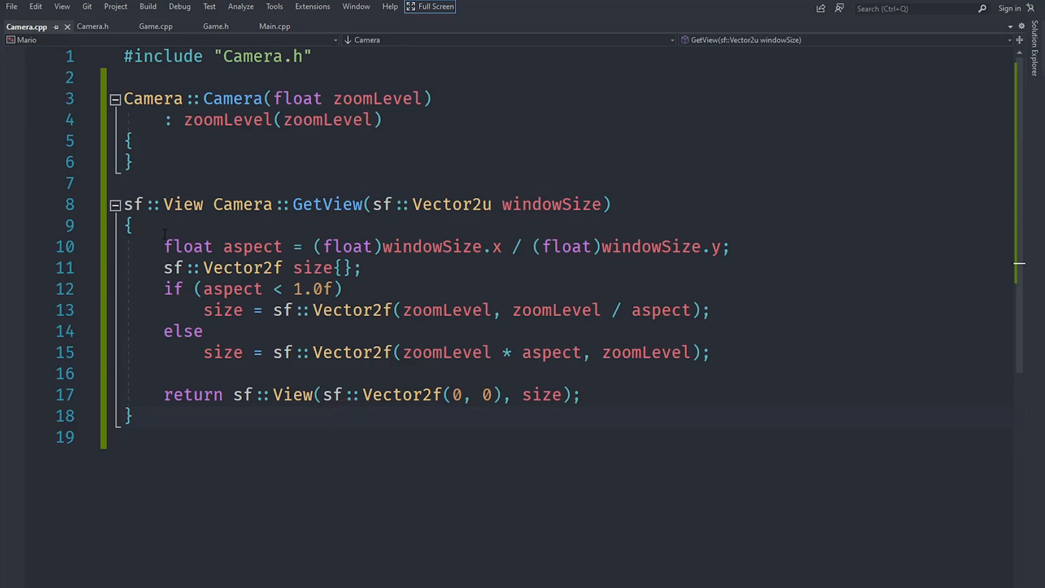
- Write GetView's aspect and size calculation, returning sf::View(sf::Vector2f(0, 0), size)
{"action": "left_click_drag", "start_coordinate": [164, 246], "coordinate": [712, 352]}
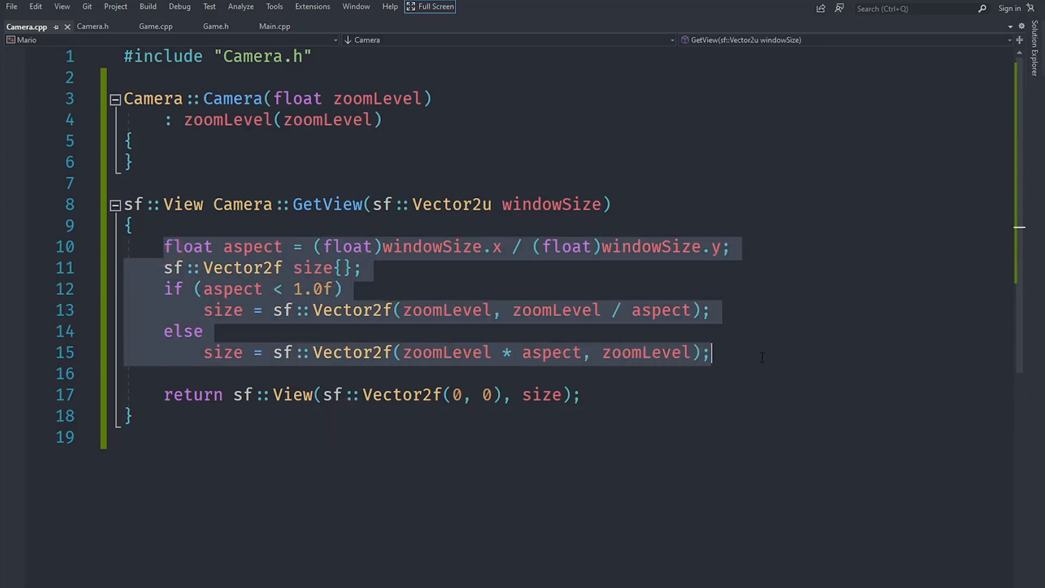
{"action": "scroll", "scroll_direction": "down", "scroll_amount": 3}
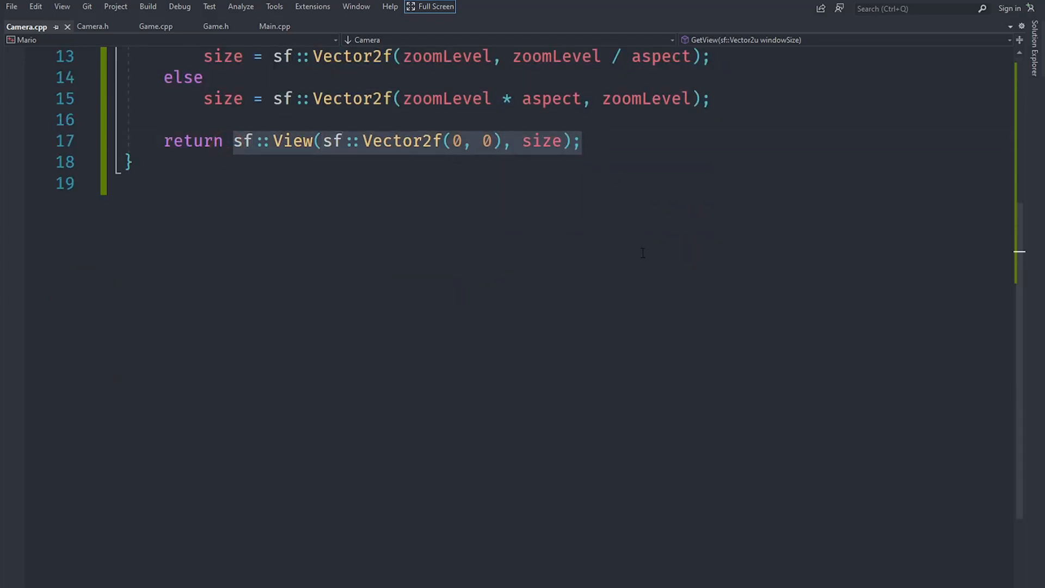
{"action": "left_click", "coordinate": [292, 141]}
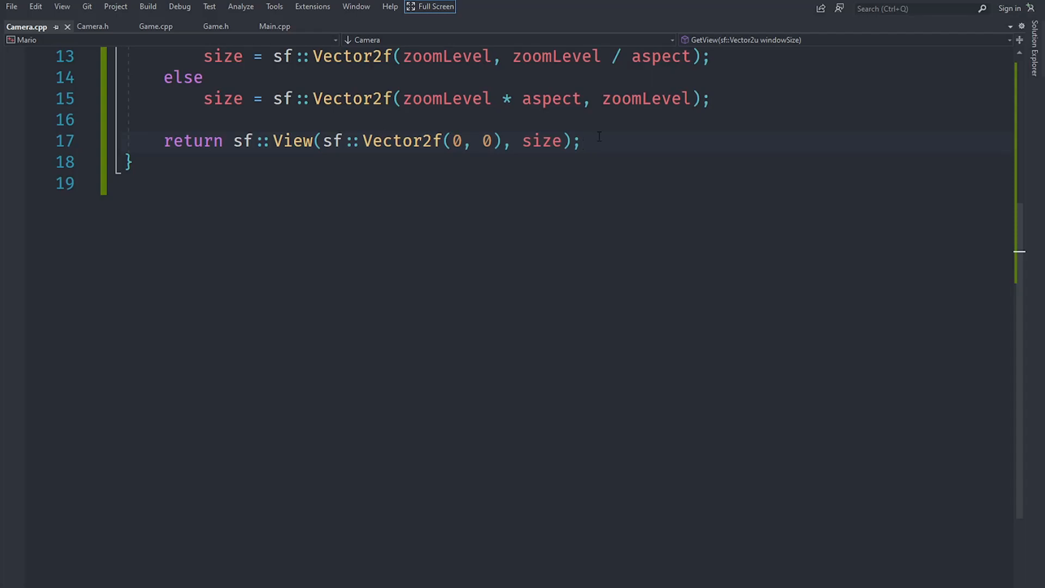
{"action": "left_click", "coordinate": [578, 141]}
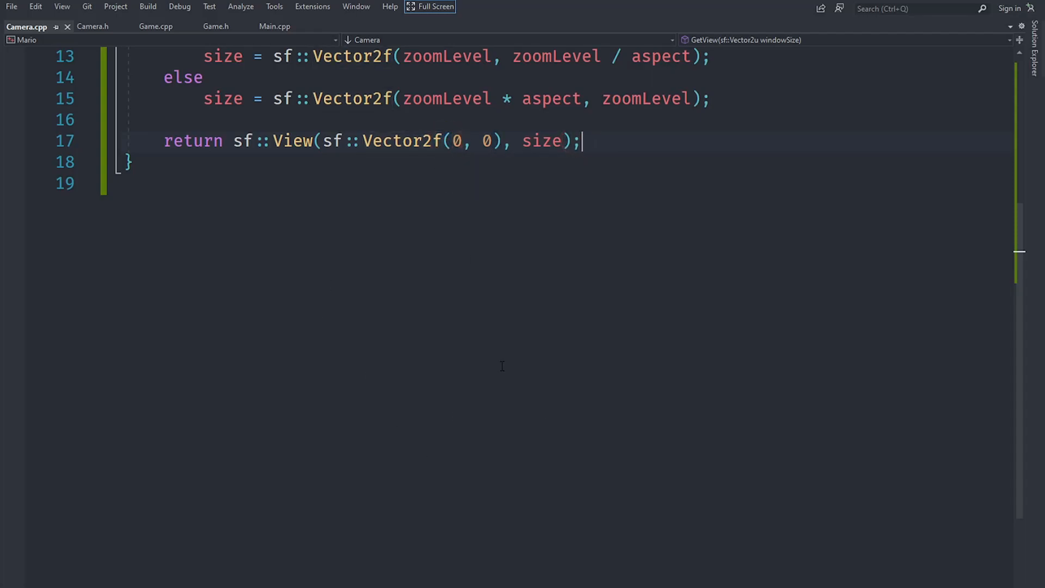
{"action": "mouse_move", "coordinate": [745, 185]}
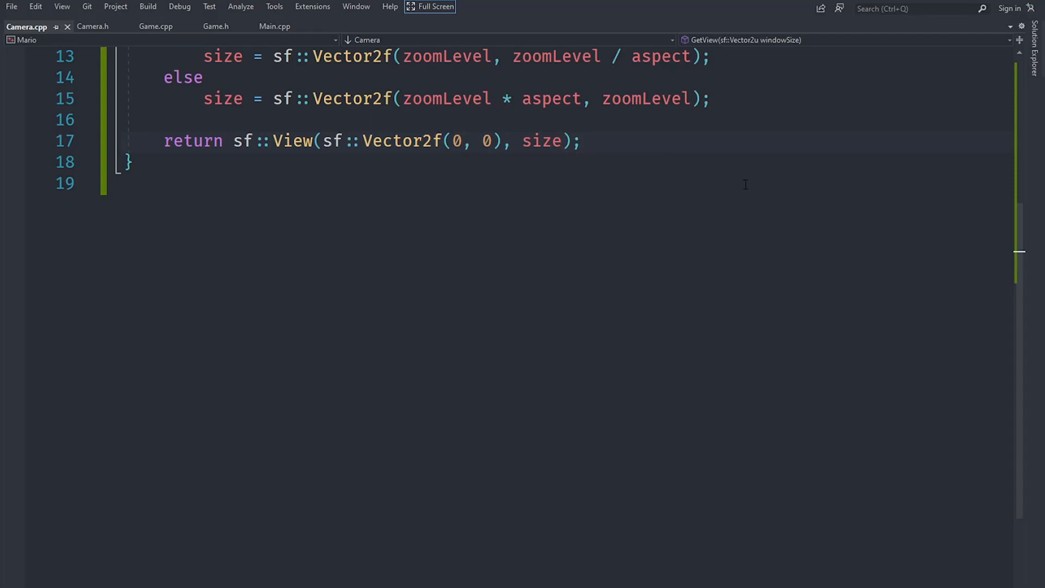
{"action": "mouse_move", "coordinate": [497, 328]}
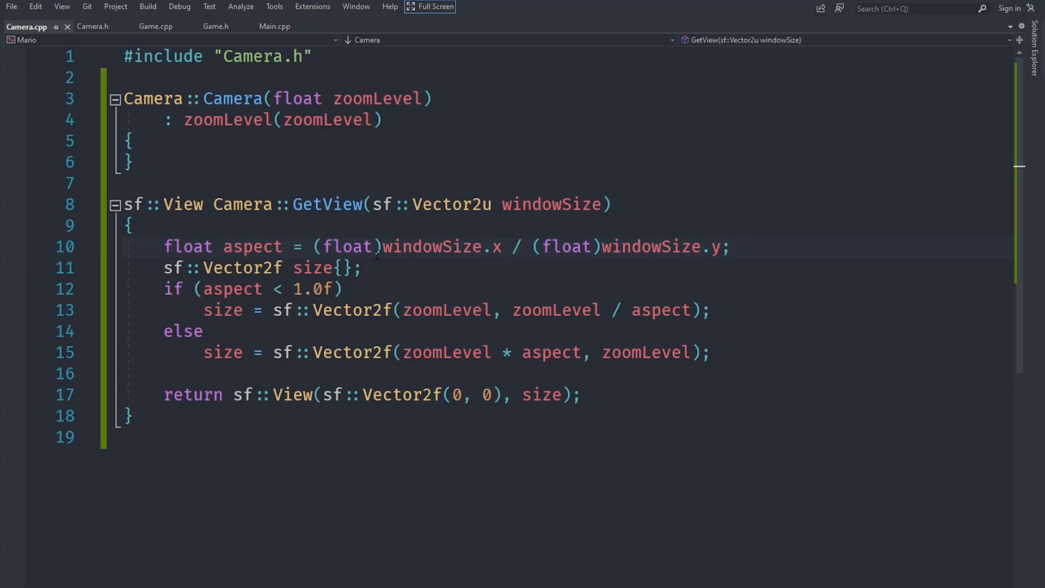
{"action": "left_click", "coordinate": [312, 255]}
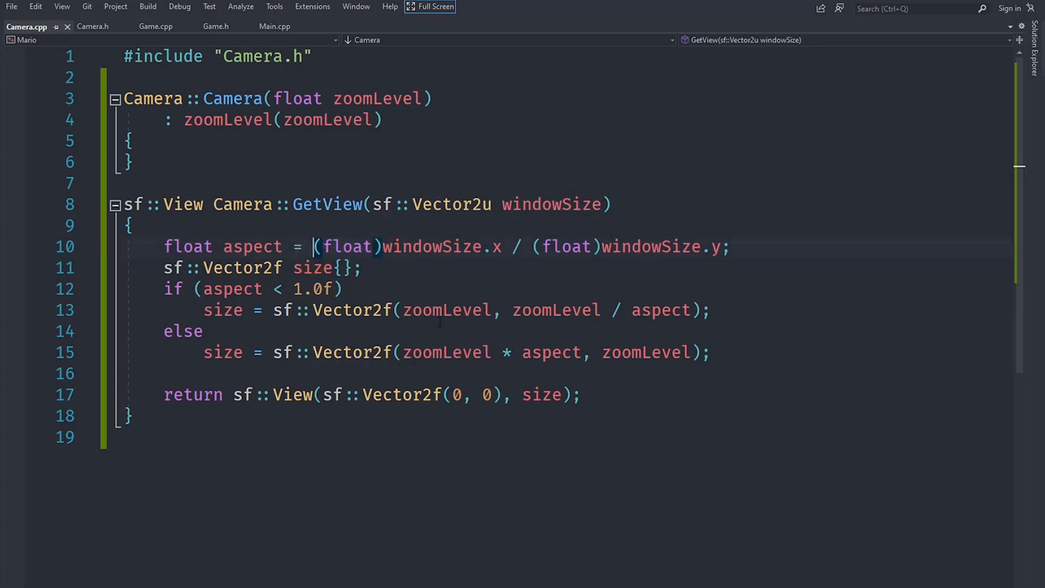
{"action": "mouse_move", "coordinate": [443, 247]}
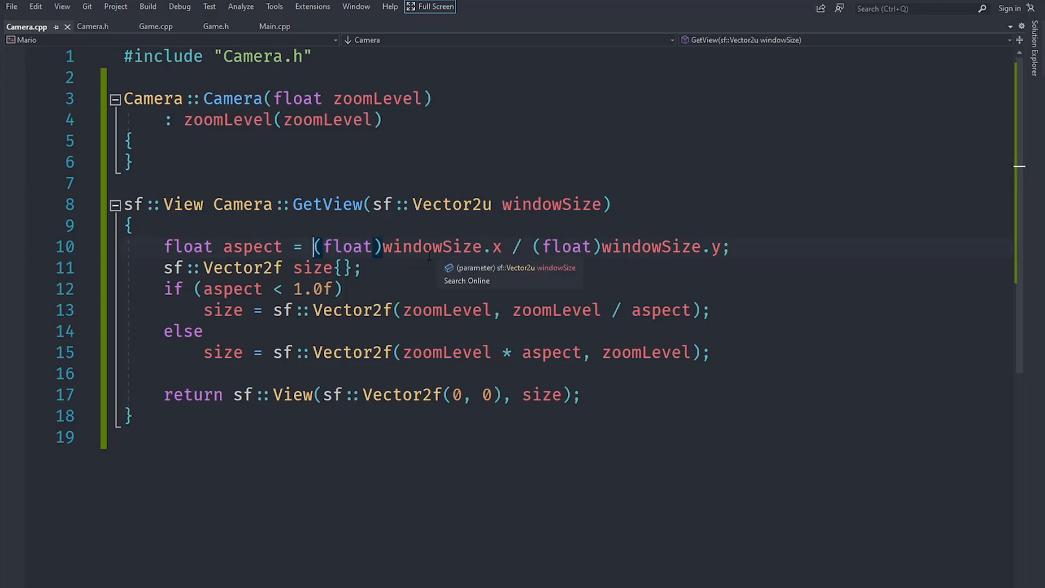
{"action": "mouse_move", "coordinate": [771, 291]}
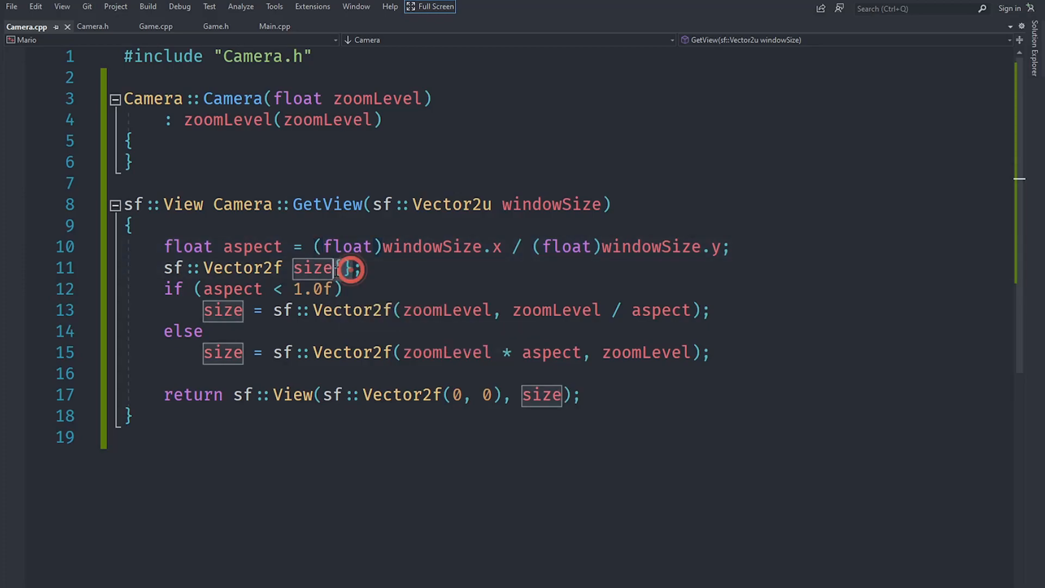
{"action": "left_click", "coordinate": [350, 268]}
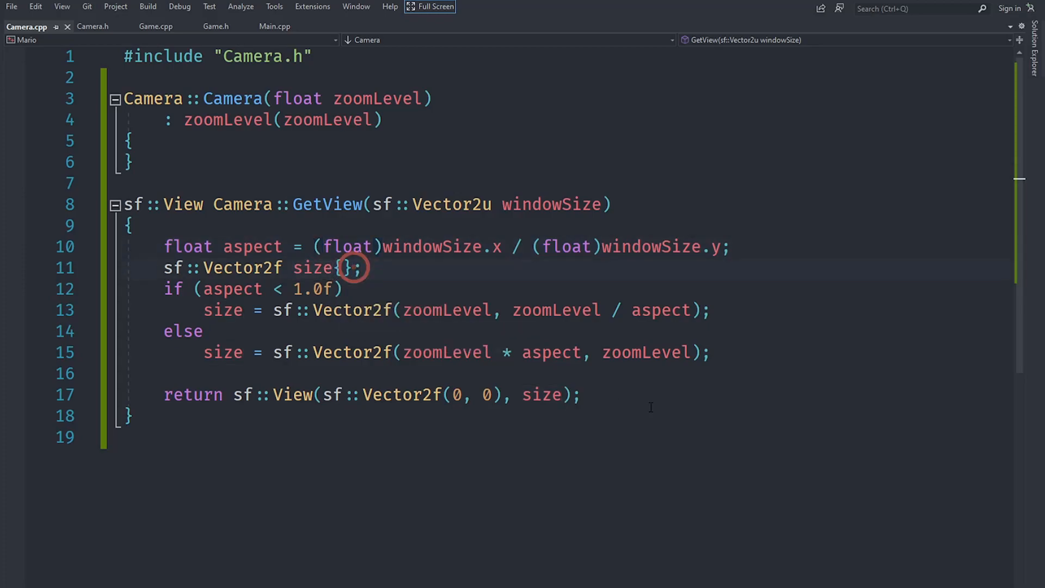
- Remove the {} after size and walk through the zoomLevel width and division by aspect
{"action": "key", "text": "Backspace"}
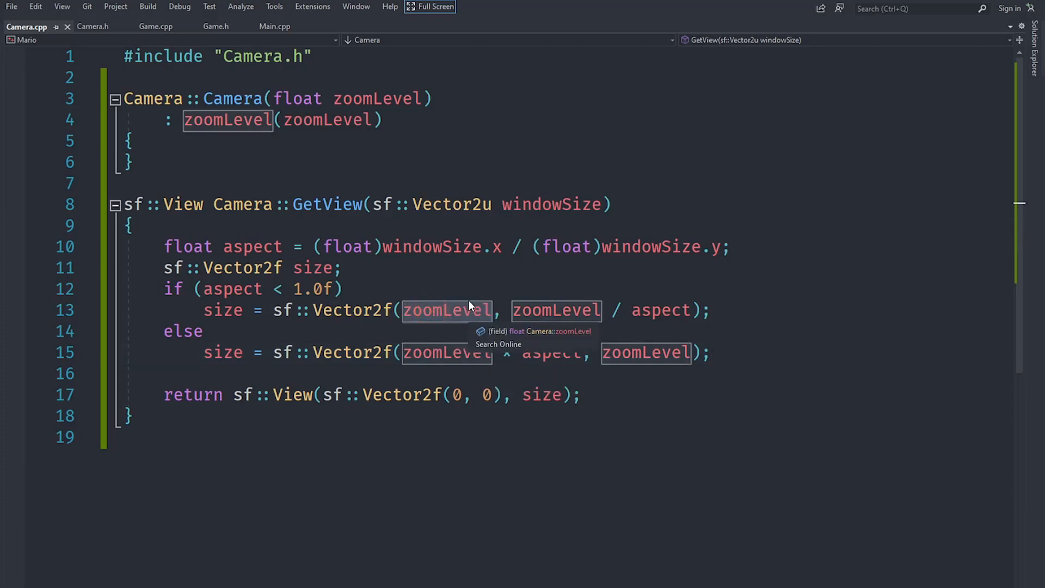
{"action": "mouse_move", "coordinate": [475, 313]}
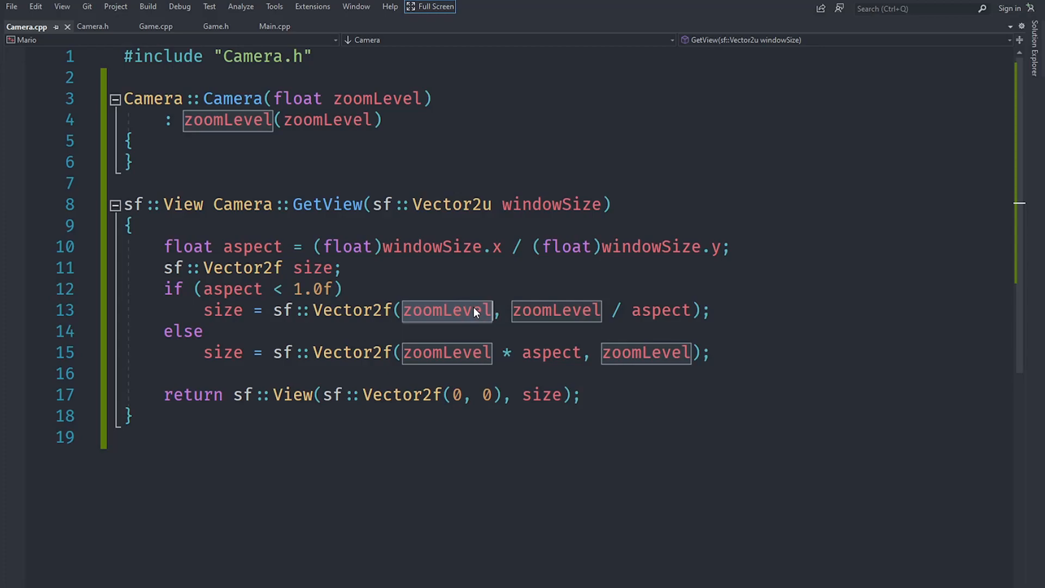
{"action": "left_click", "coordinate": [473, 310]}
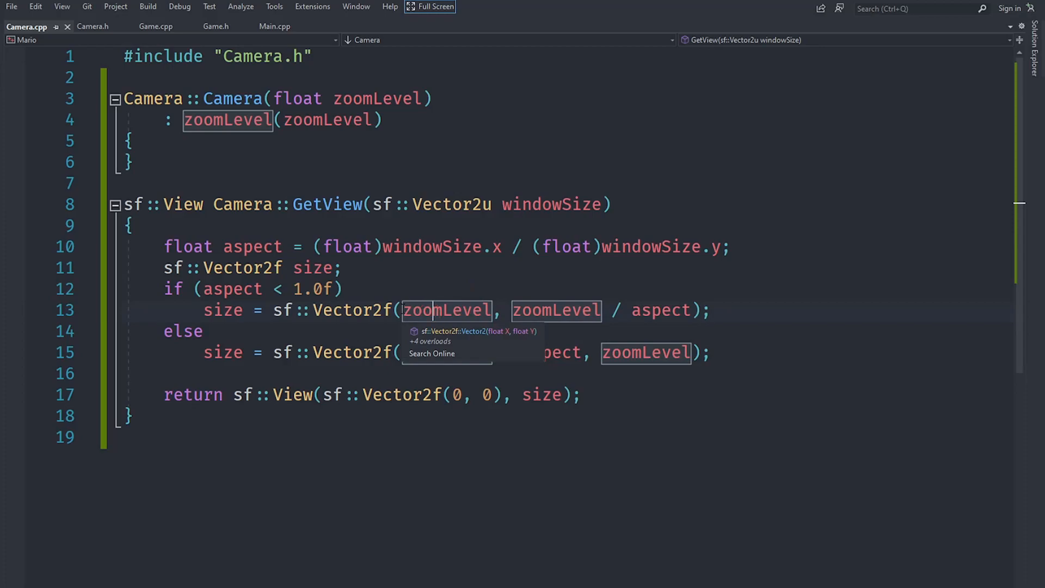
{"action": "mouse_move", "coordinate": [447, 310]}
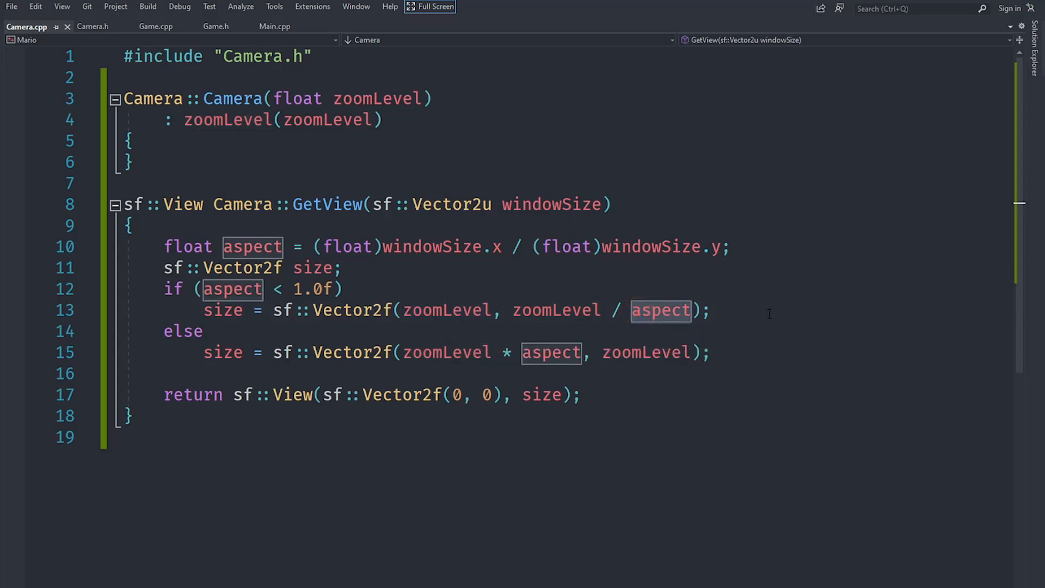
{"action": "left_click", "coordinate": [674, 310]}
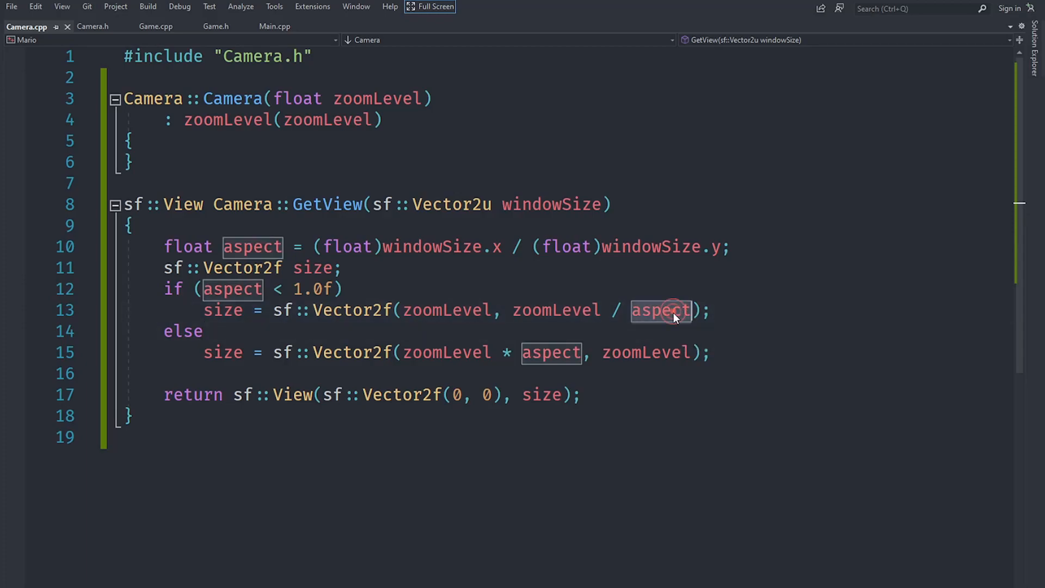
{"action": "left_click", "coordinate": [661, 311]}
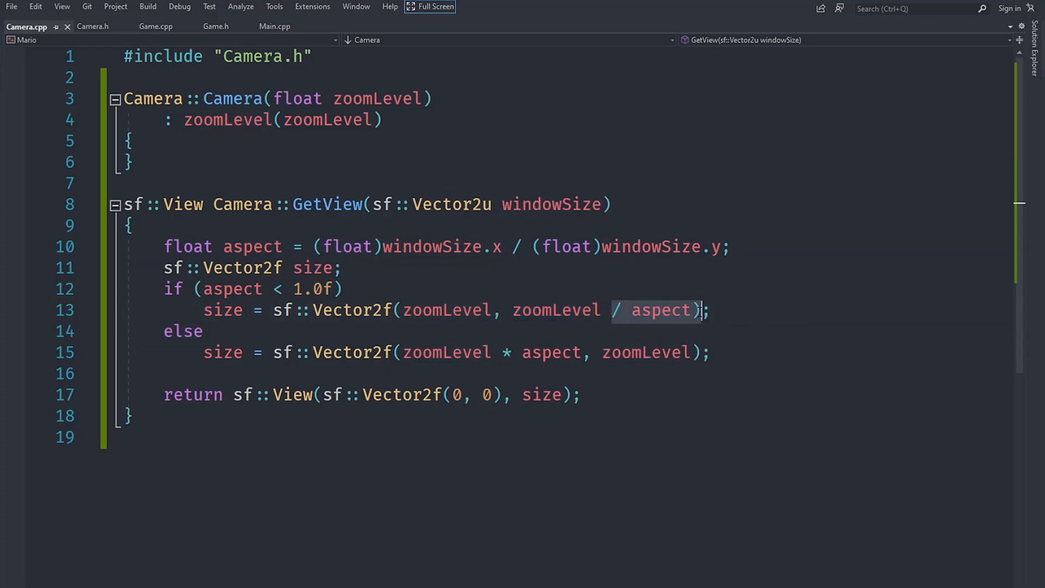
- Walk through the line 15 branch multiplying by aspect with zoomLevel height, then open Game.cpp
{"action": "left_click", "coordinate": [733, 306]}
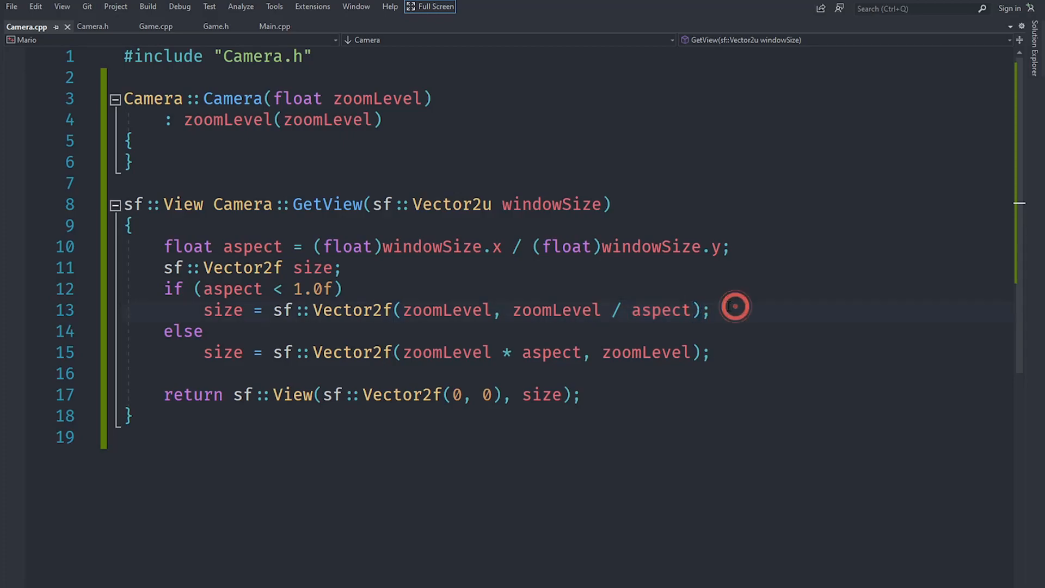
{"action": "double_click", "coordinate": [180, 331]}
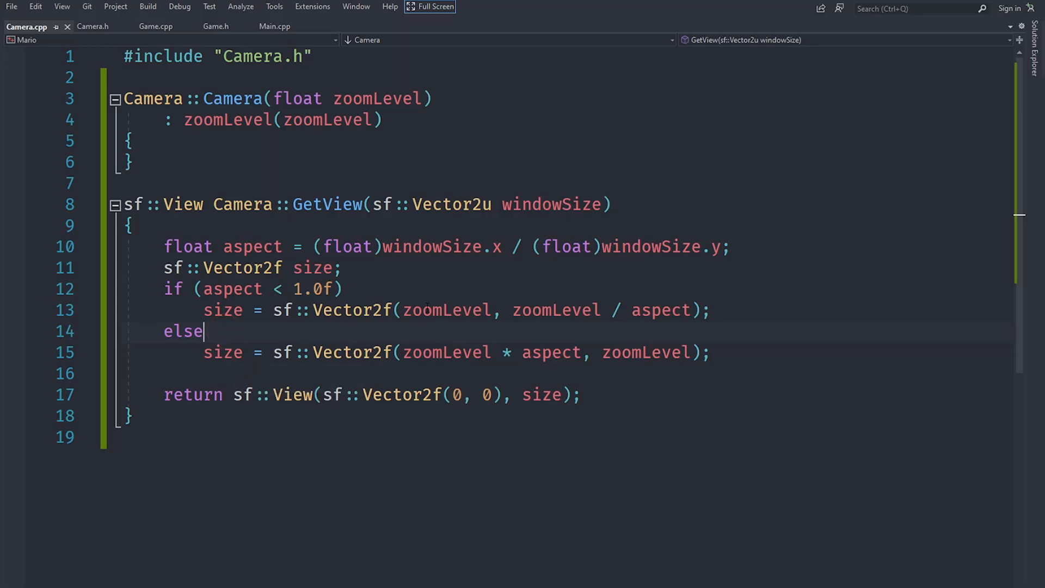
{"action": "left_click", "coordinate": [445, 353]}
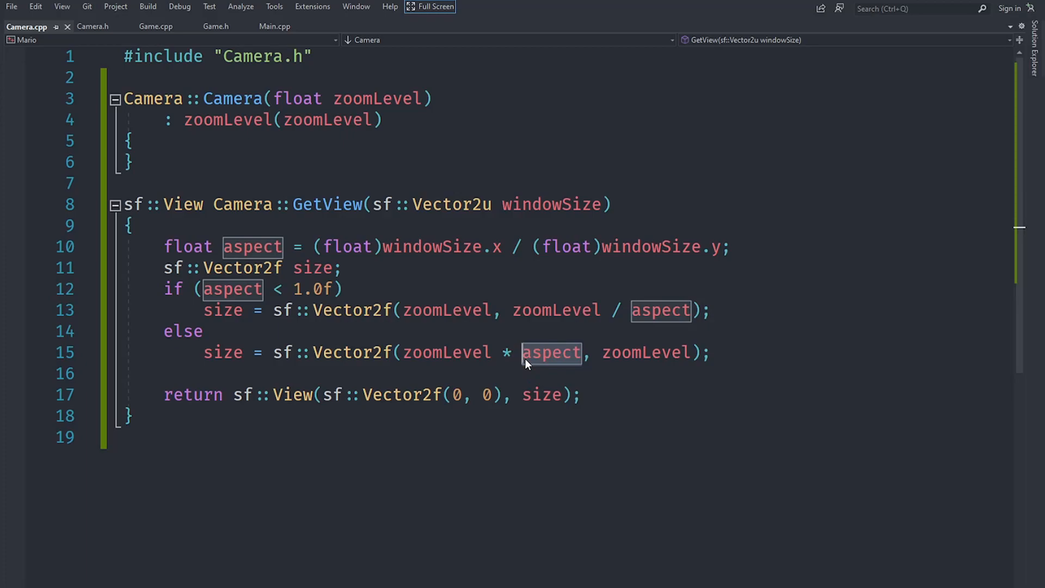
{"action": "mouse_move", "coordinate": [525, 363]}
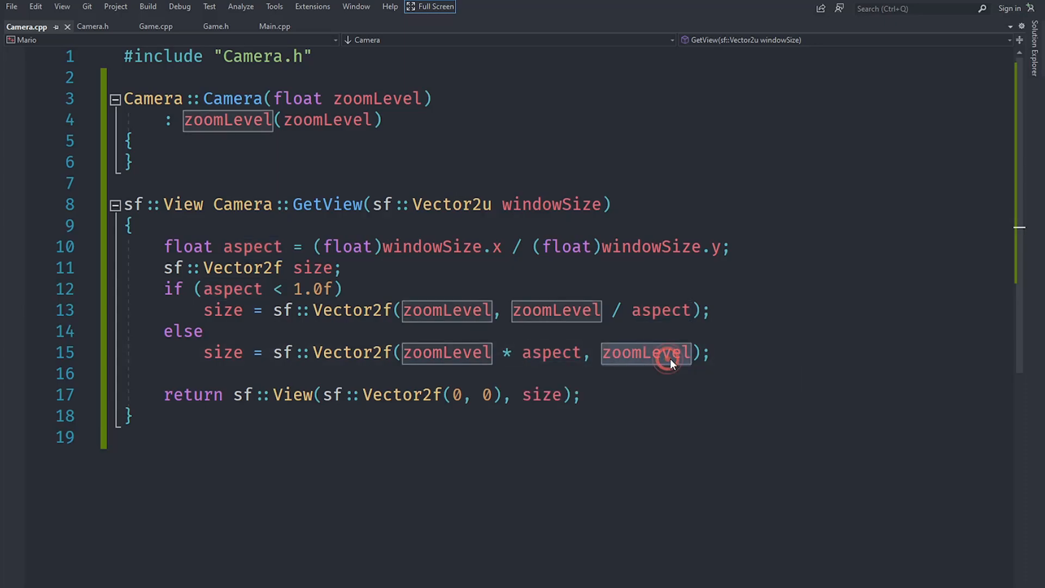
{"action": "left_click", "coordinate": [671, 352]}
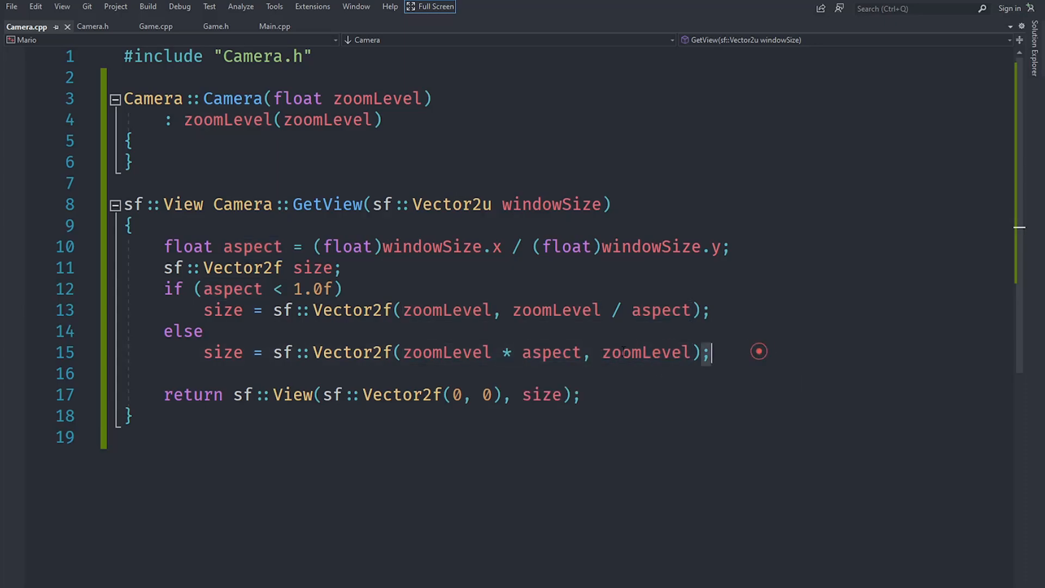
{"action": "left_click", "coordinate": [446, 352]}
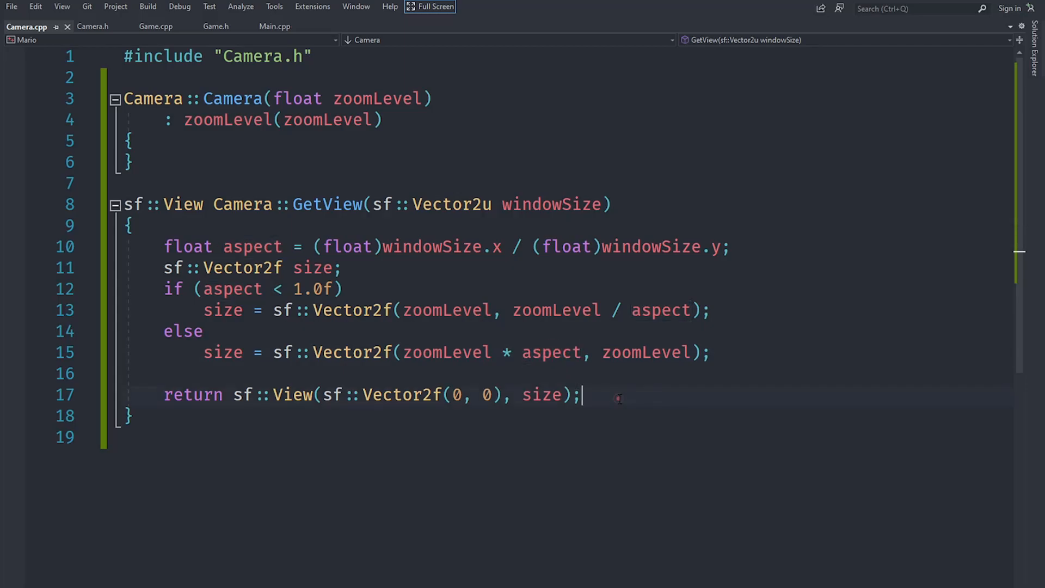
{"action": "left_click", "coordinate": [156, 26]}
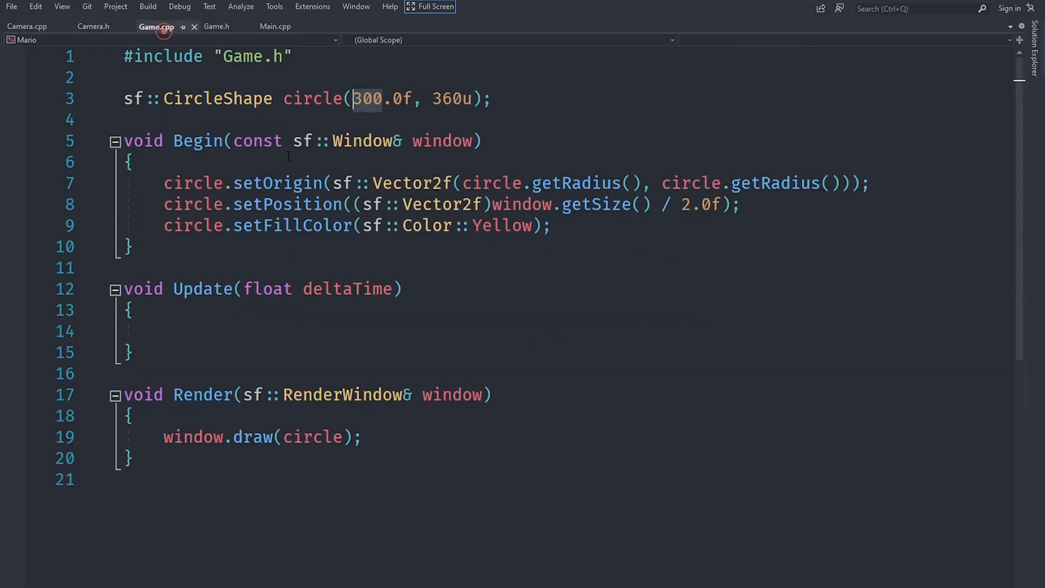
- Set the circle radius to 2.0f, remove its setPosition line, and return to Camera.cpp
{"action": "type", "text": "2.0f"}
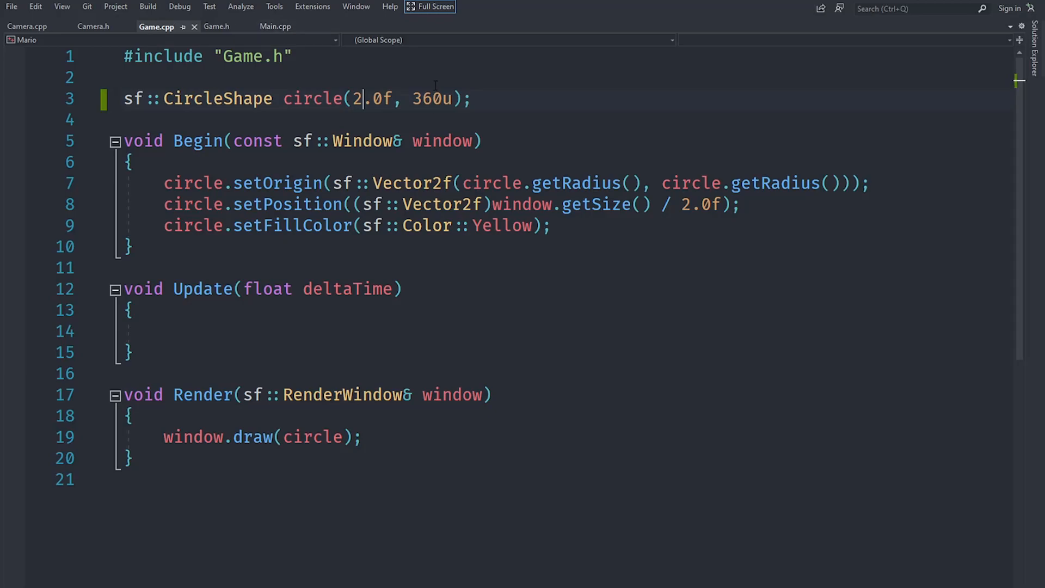
{"action": "left_click", "coordinate": [740, 204]}
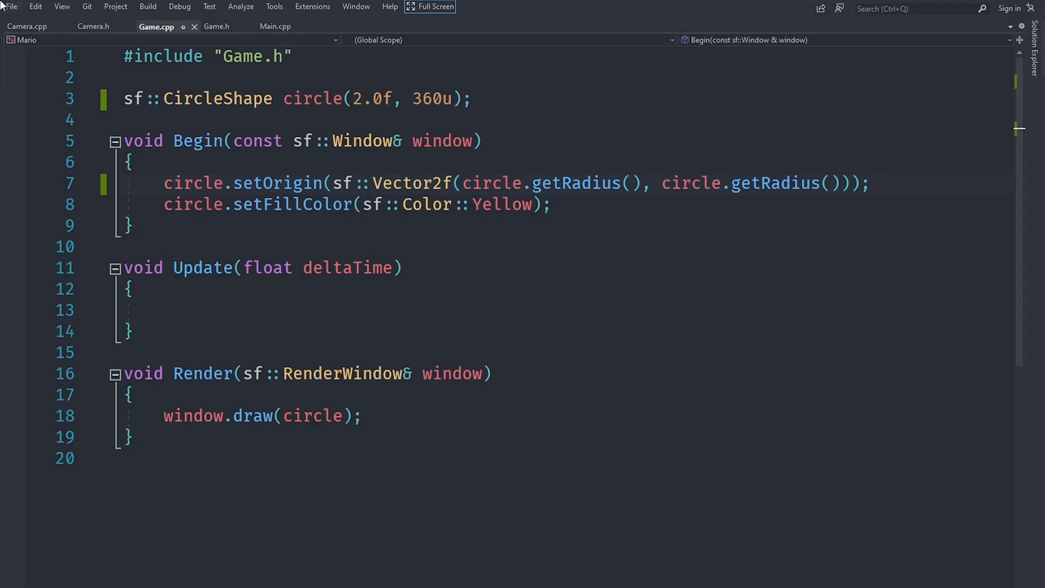
{"action": "left_click", "coordinate": [26, 26]}
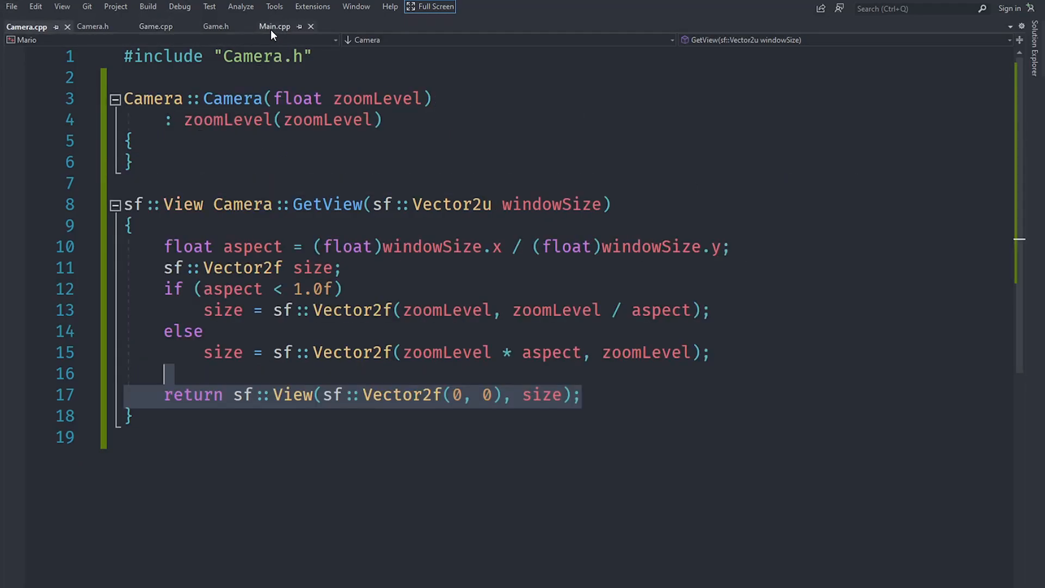
{"action": "mouse_move", "coordinate": [274, 27]}
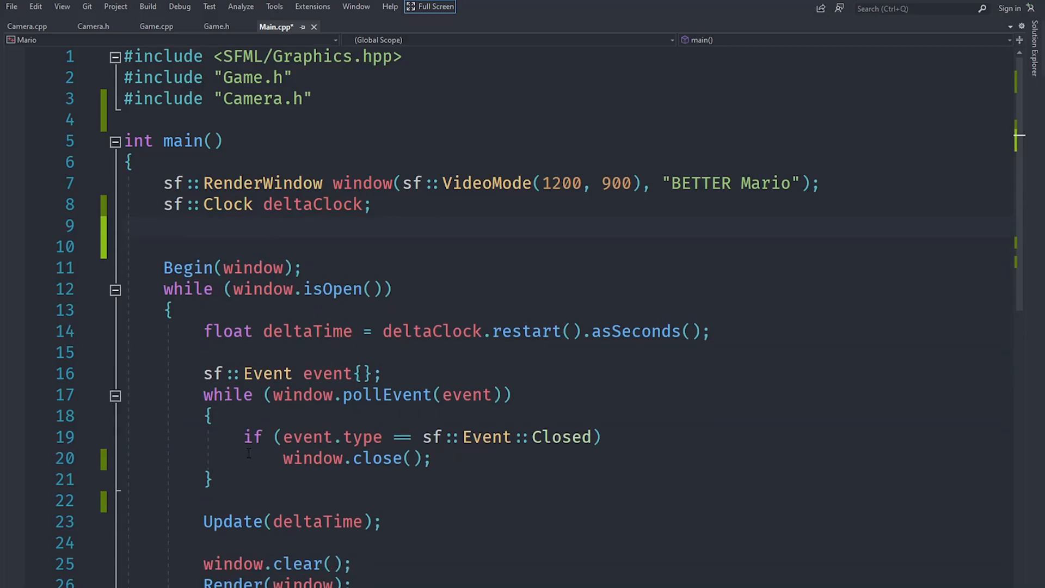
- Add 'Camera camera;' on a new line above the Update call in Main.cpp
{"action": "type", "text": "Camera"}
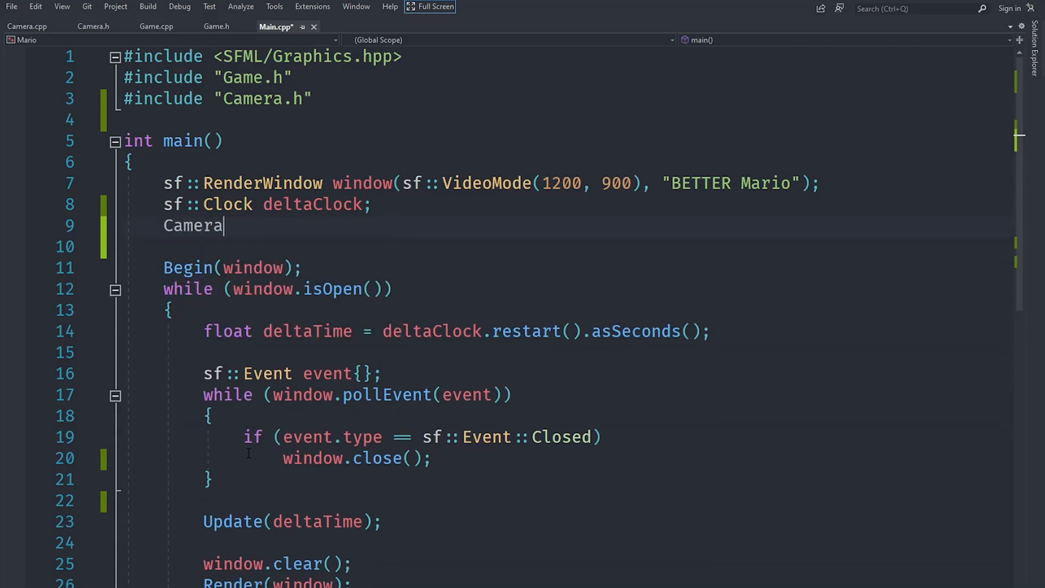
{"action": "type", "text": "cam"}
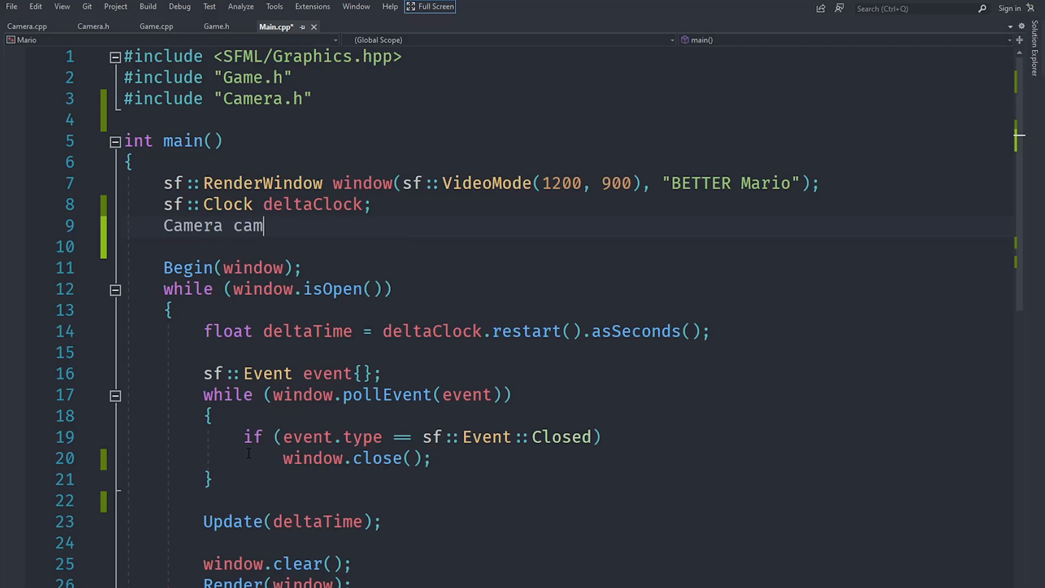
{"action": "type", "text": "era;"}
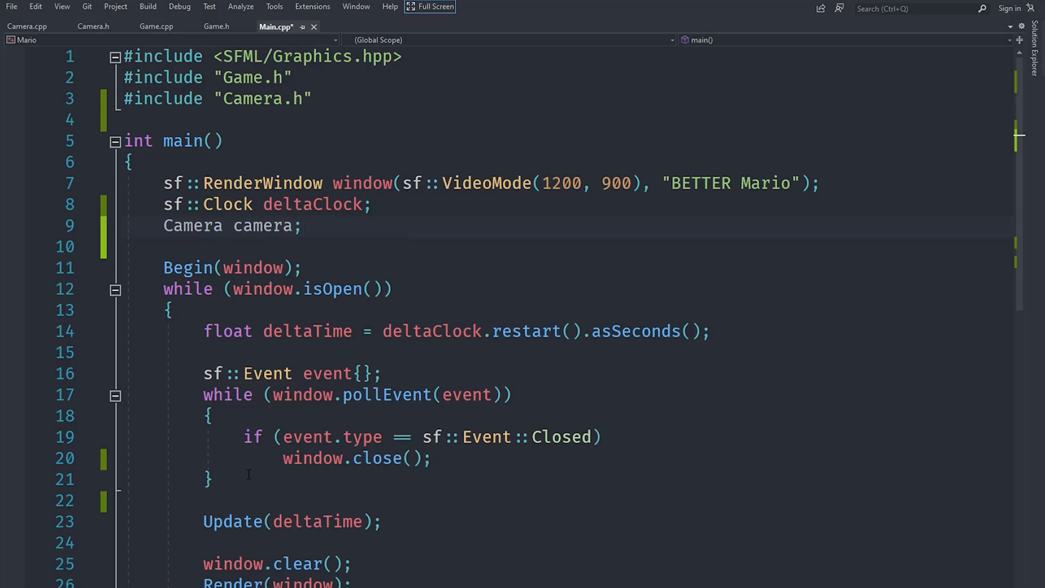
{"action": "key", "text": "enter"}
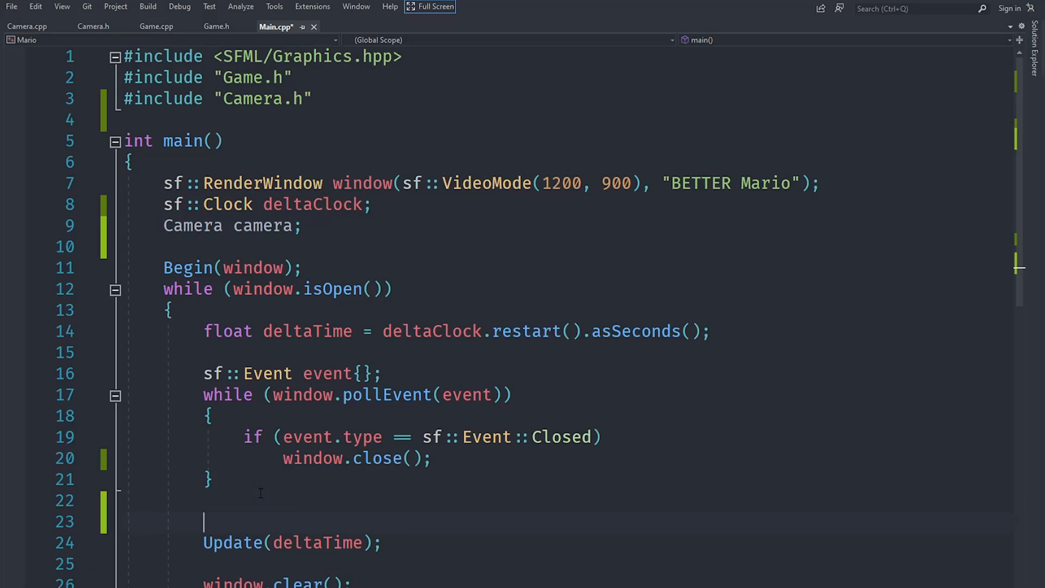
- Add window.setView(camera.GetView(window.getSize())); to the loop, then return to Camera.cpp
{"action": "type", "text": "camera"}
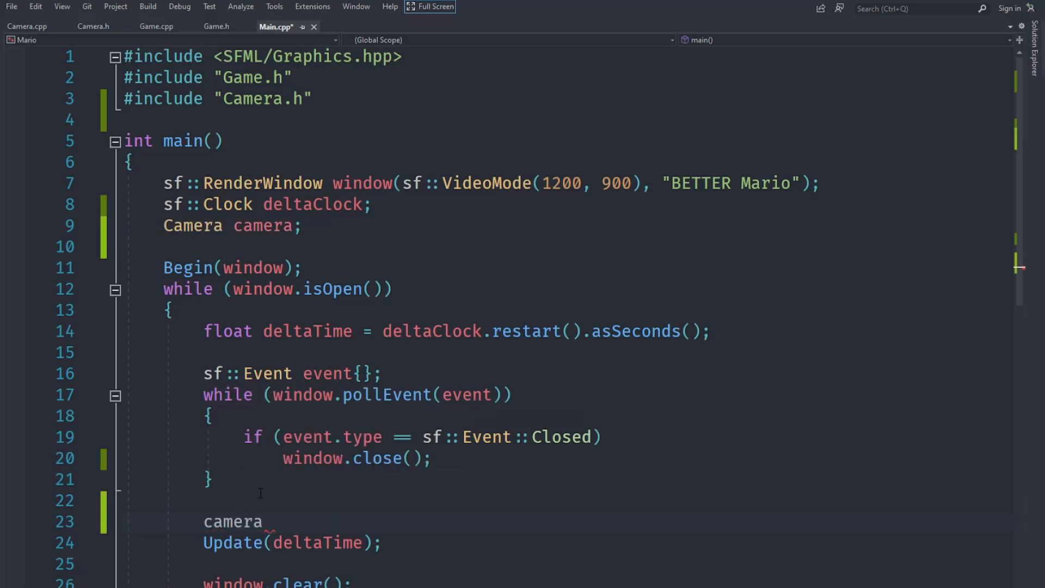
{"action": "type", "text": ".GetView(window.getSize("}
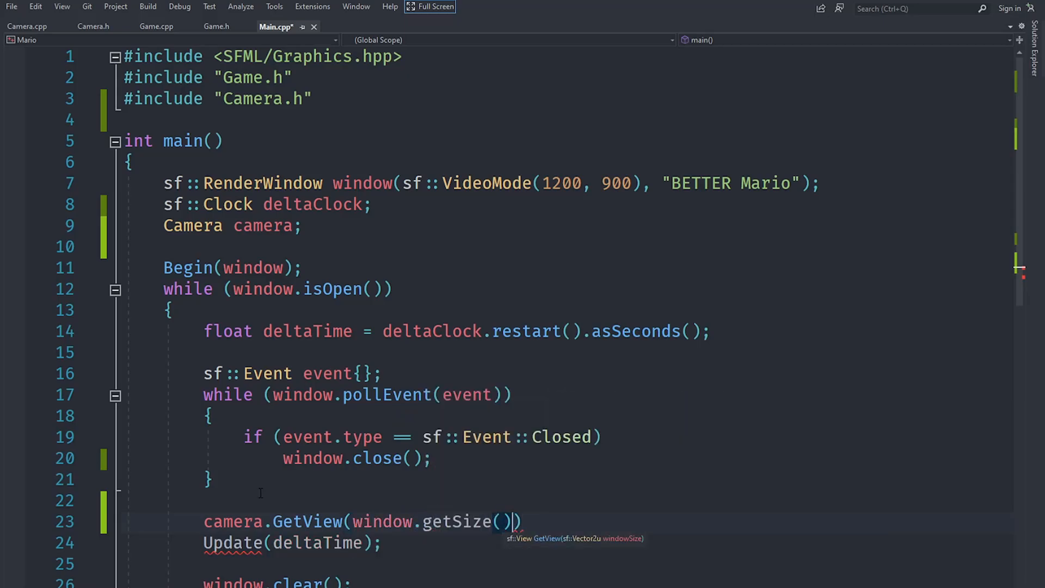
{"action": "type", "text": ");"}
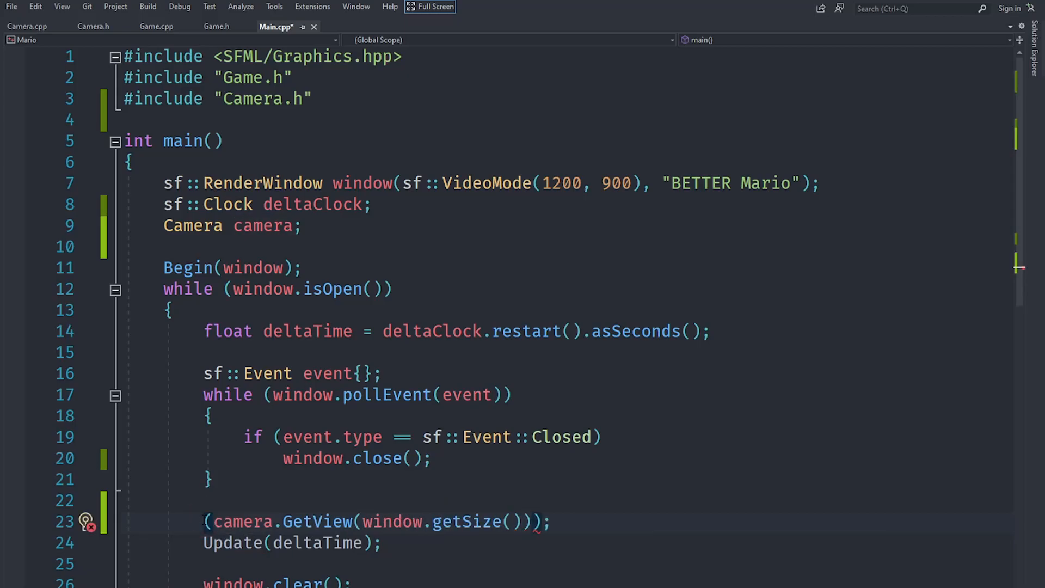
{"action": "type", "text": "window.se"}
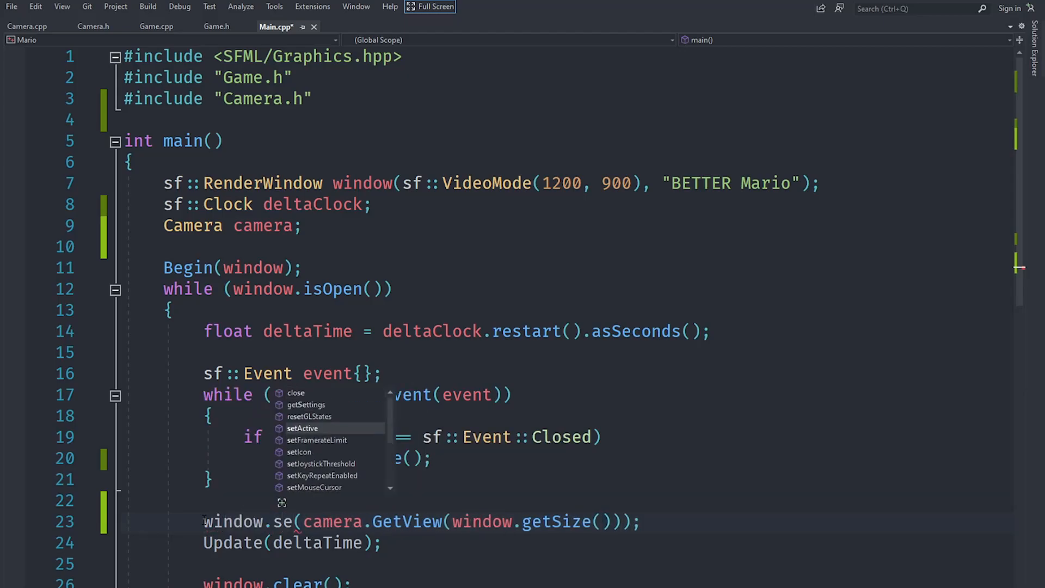
{"action": "type", "text": "View"}
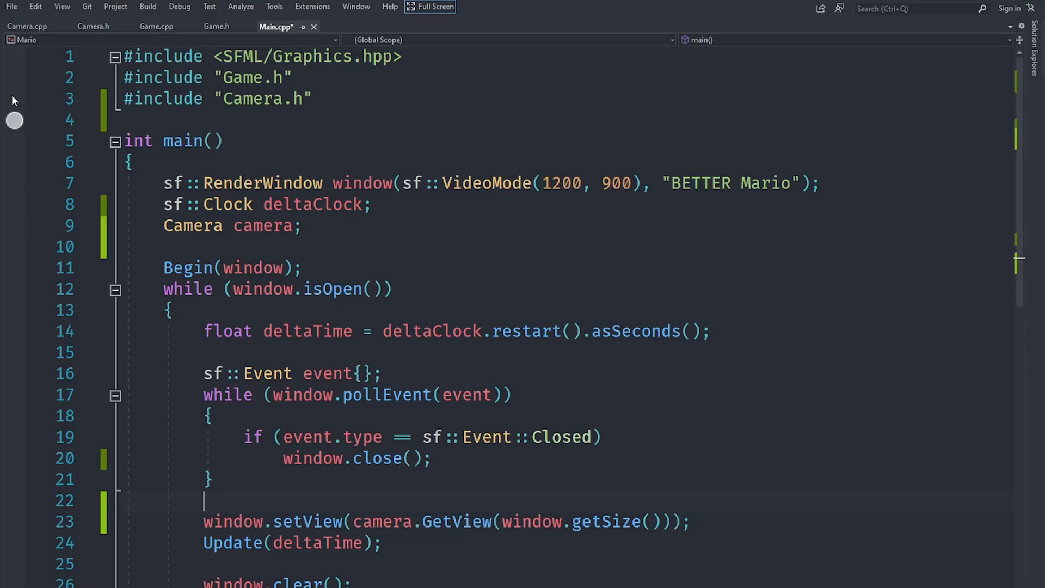
{"action": "left_click", "coordinate": [27, 26]}
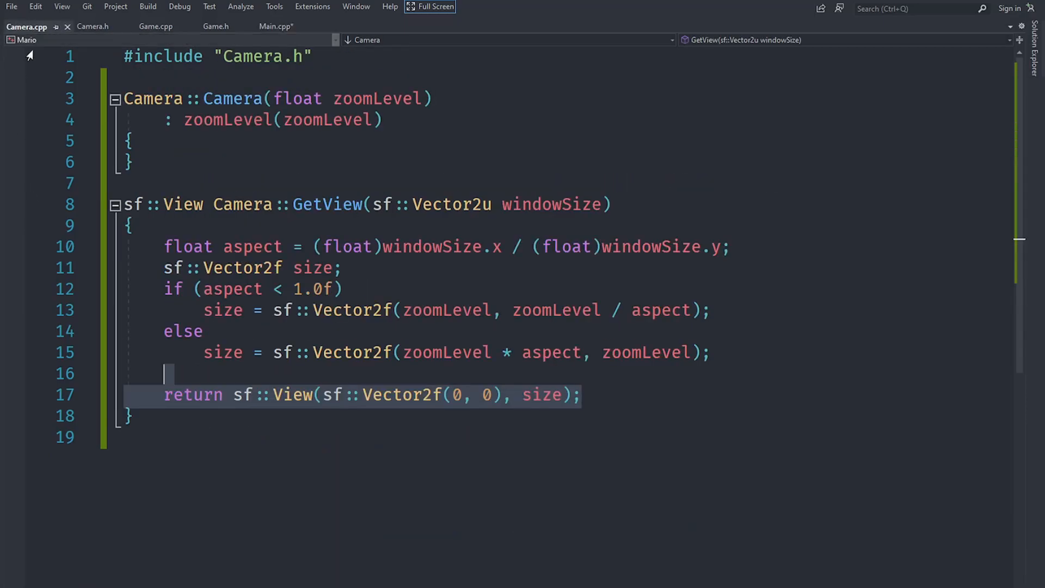
{"action": "left_click", "coordinate": [451, 310]}
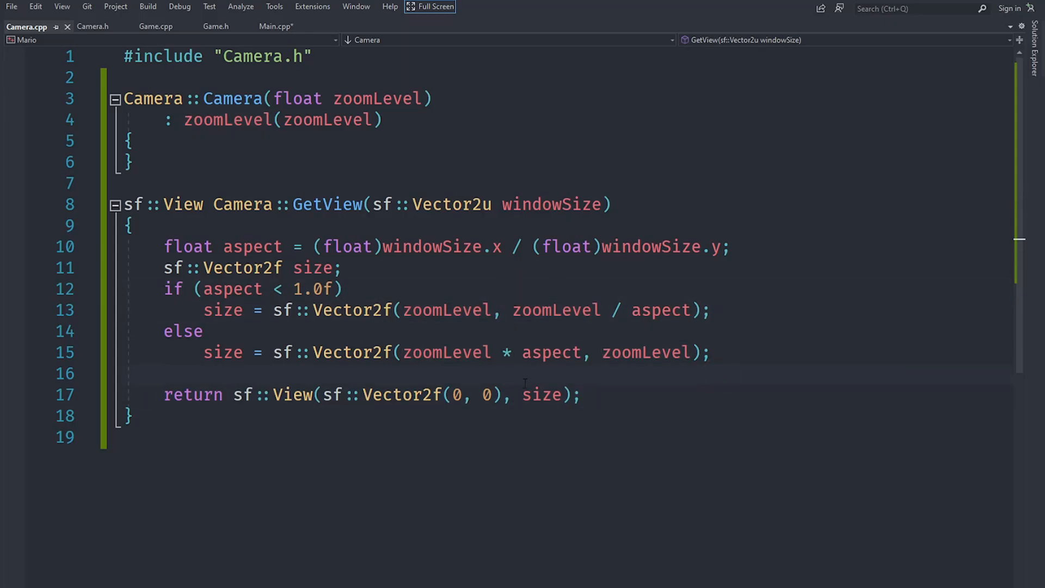
{"action": "left_click", "coordinate": [275, 26]}
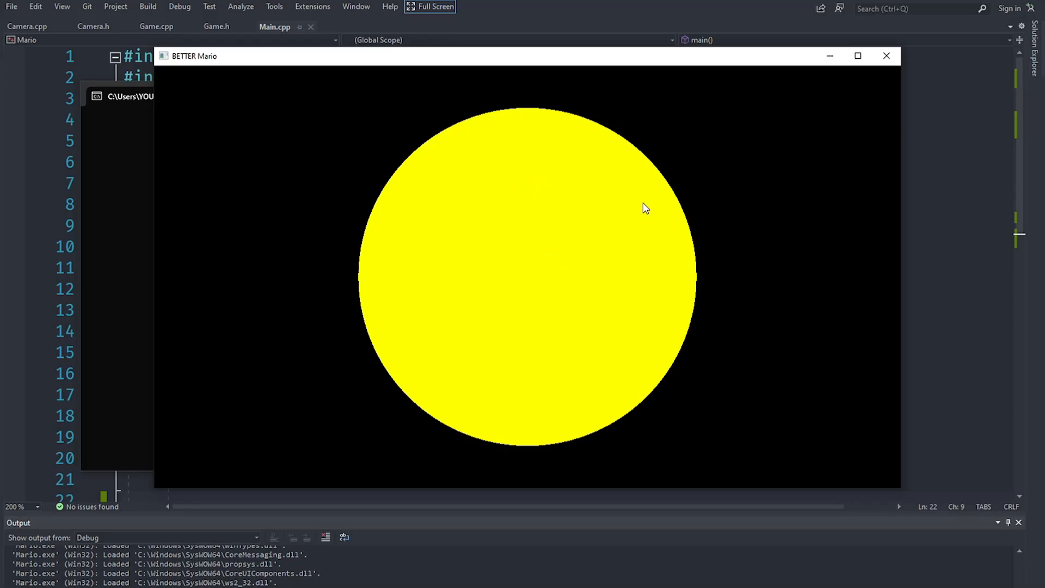
{"action": "mouse_move", "coordinate": [817, 244]}
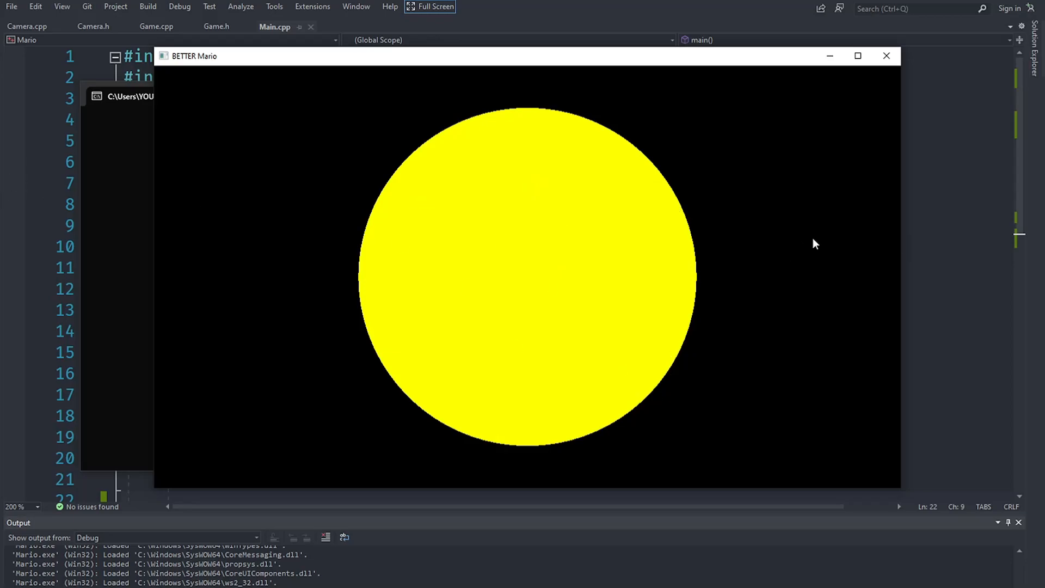
{"action": "mouse_move", "coordinate": [802, 492]}
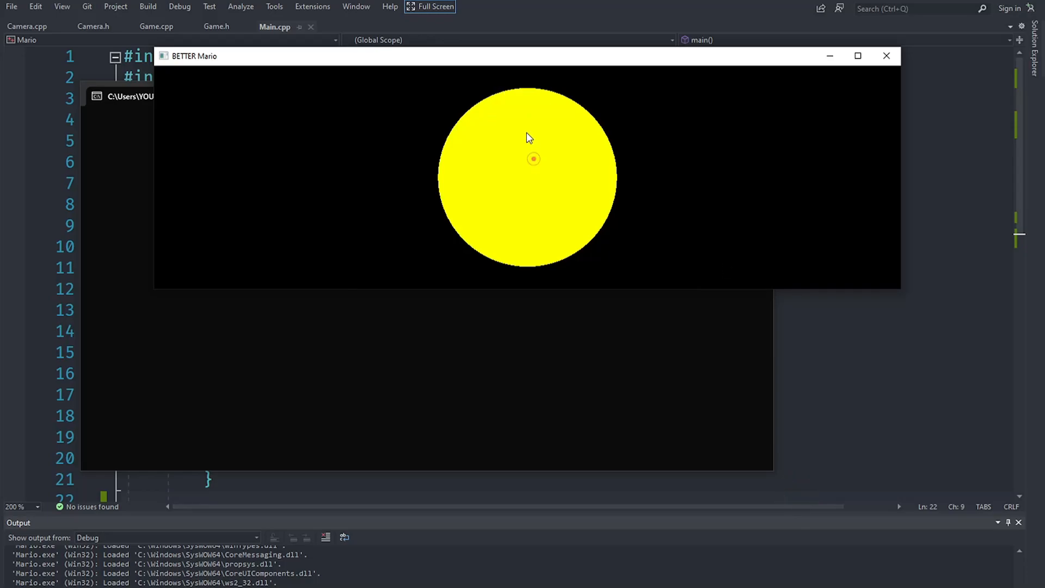
{"action": "mouse_move", "coordinate": [523, 63]}
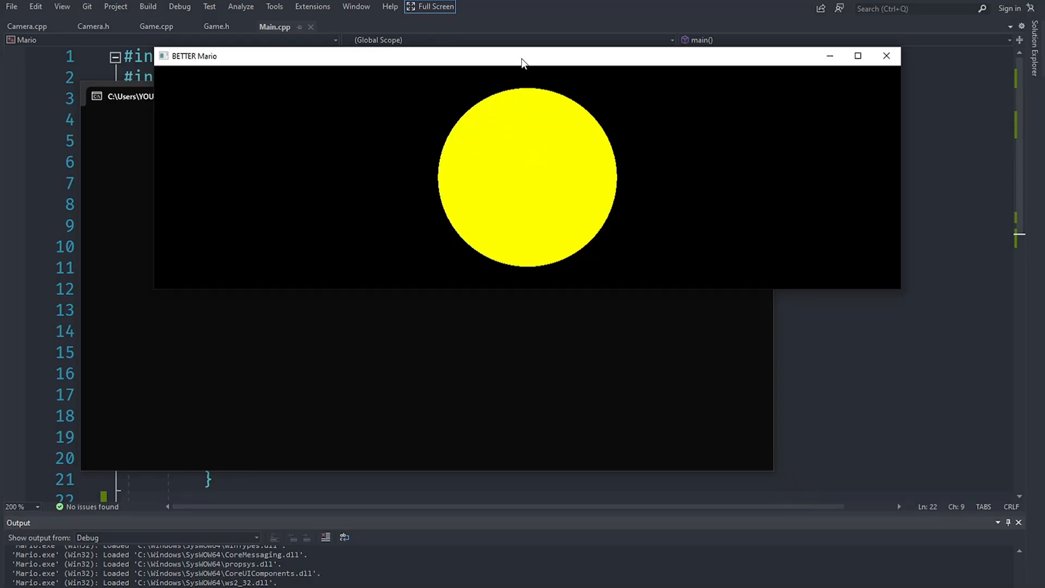
{"action": "mouse_move", "coordinate": [650, 314]}
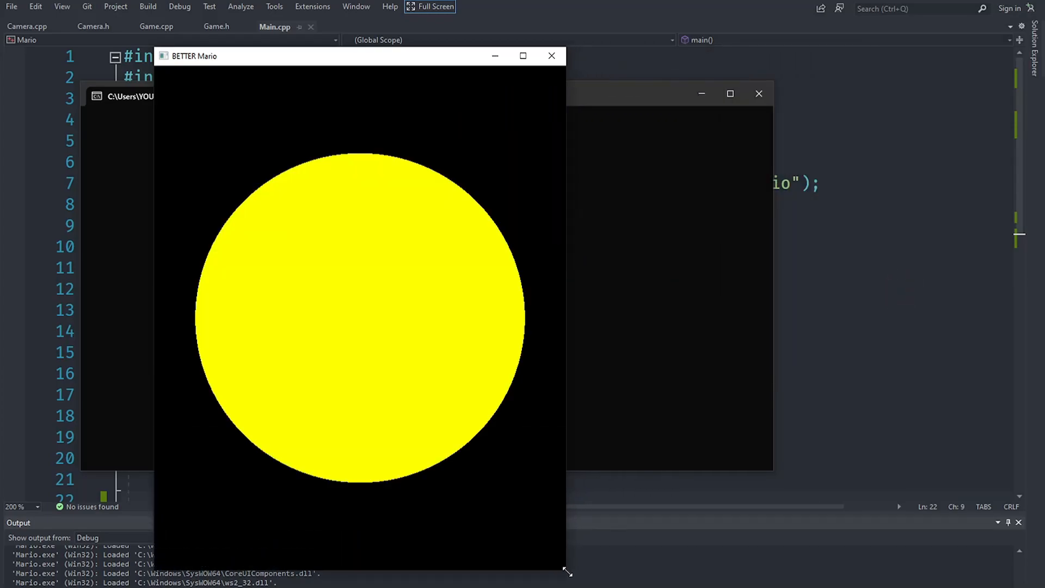
- Resize the game window tall, then squarer, then maximize it, confirming a round circle, then close
{"action": "left_click_drag", "start_coordinate": [566, 571], "coordinate": [499, 583]}
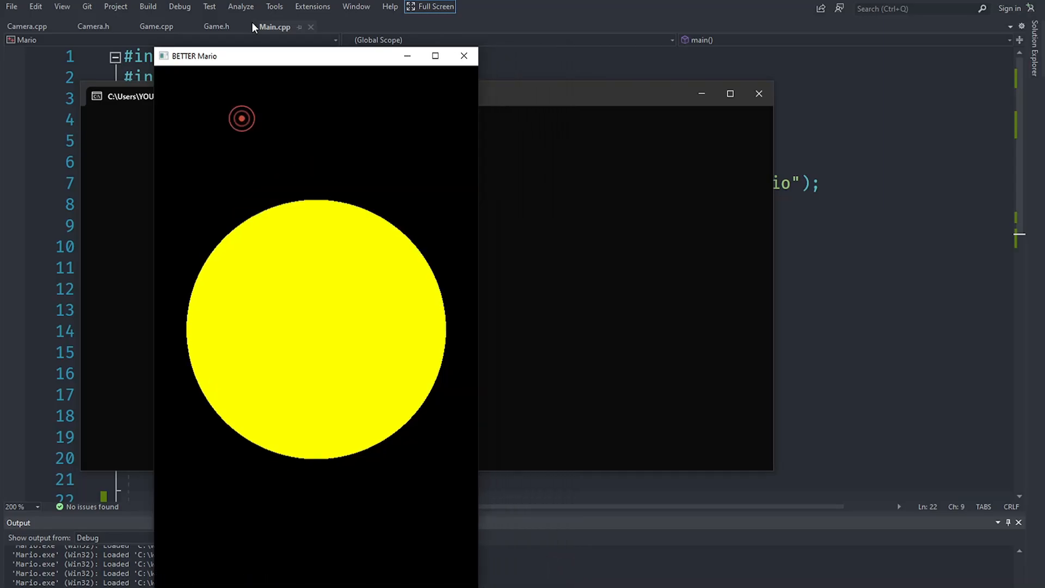
{"action": "left_click_drag", "start_coordinate": [194, 55], "coordinate": [420, 18]}
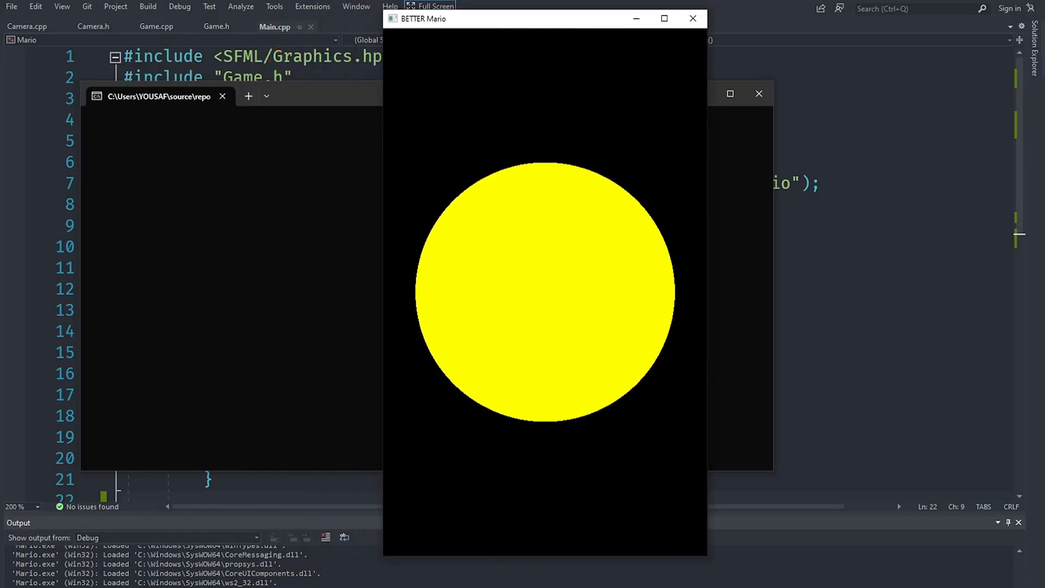
{"action": "mouse_move", "coordinate": [552, 52]}
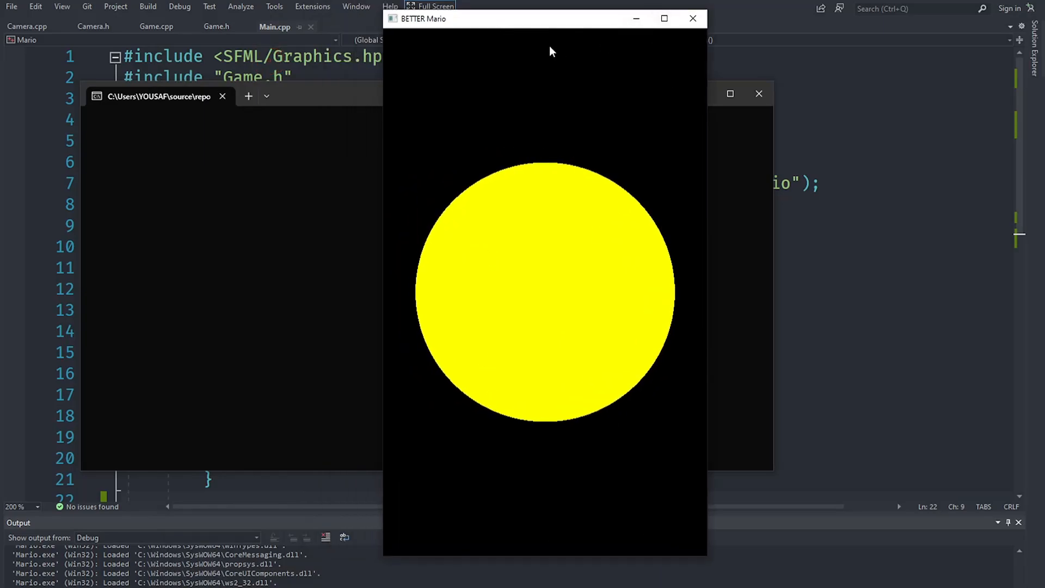
{"action": "mouse_move", "coordinate": [477, 508]}
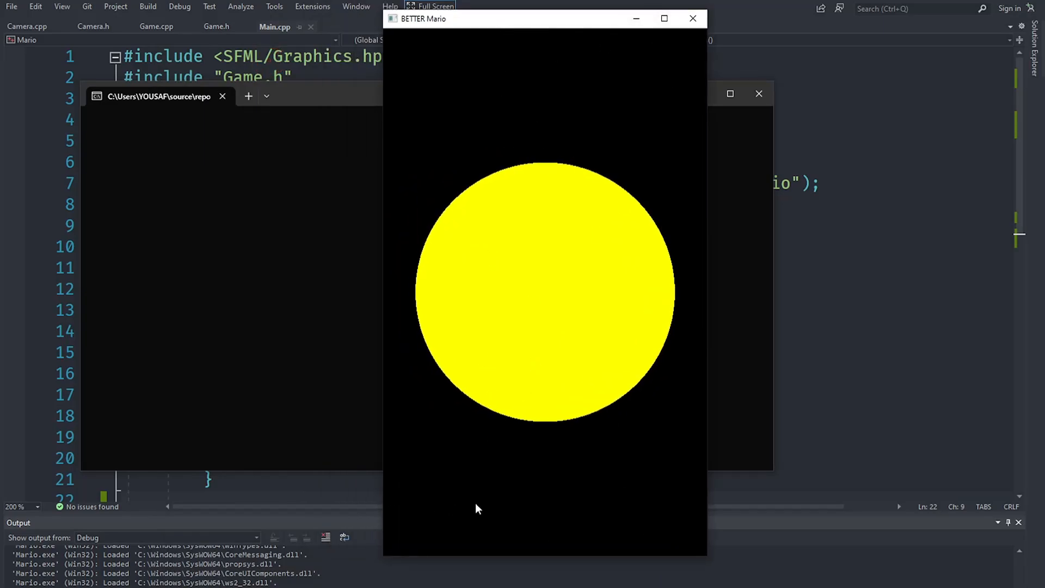
{"action": "left_click_drag", "start_coordinate": [544, 18], "coordinate": [424, 18]}
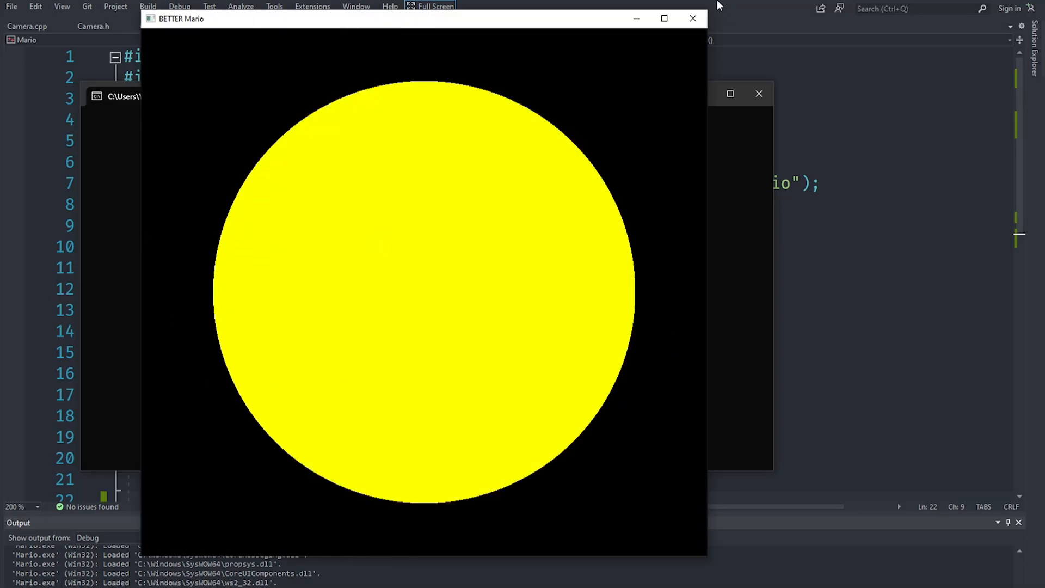
{"action": "left_click", "coordinate": [664, 18]}
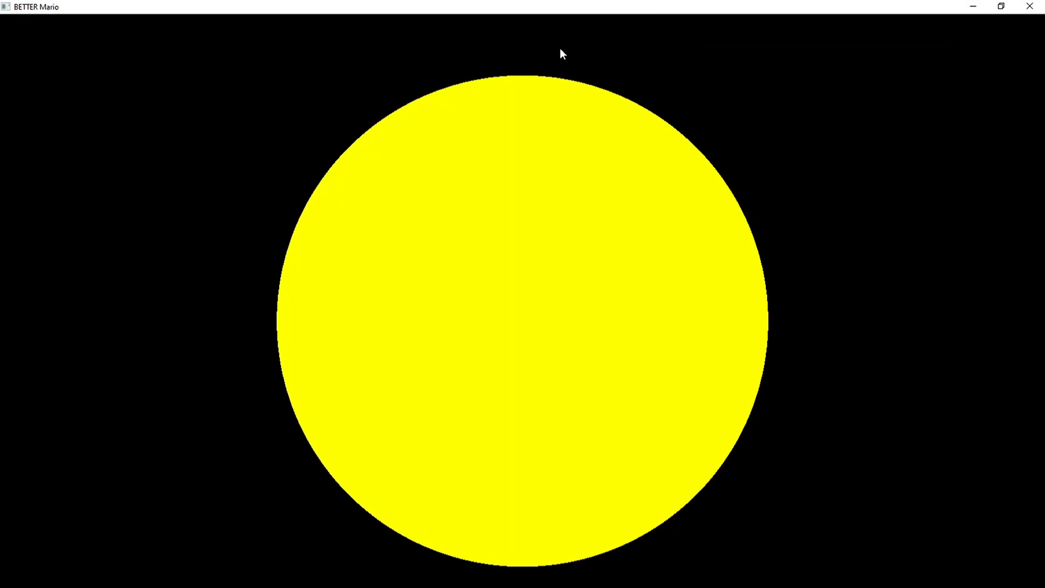
{"action": "mouse_move", "coordinate": [529, 45]}
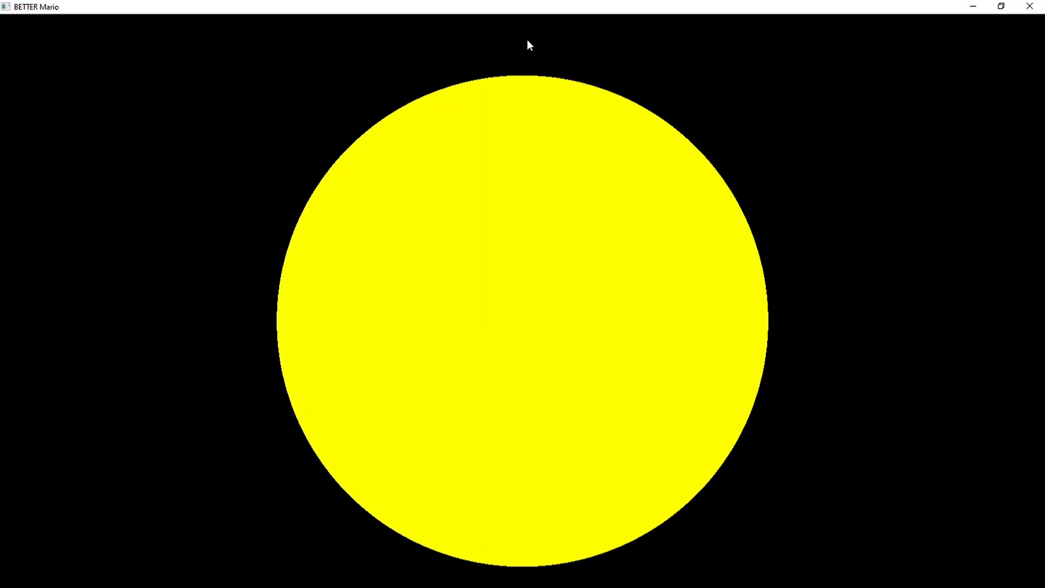
{"action": "mouse_move", "coordinate": [430, 546]}
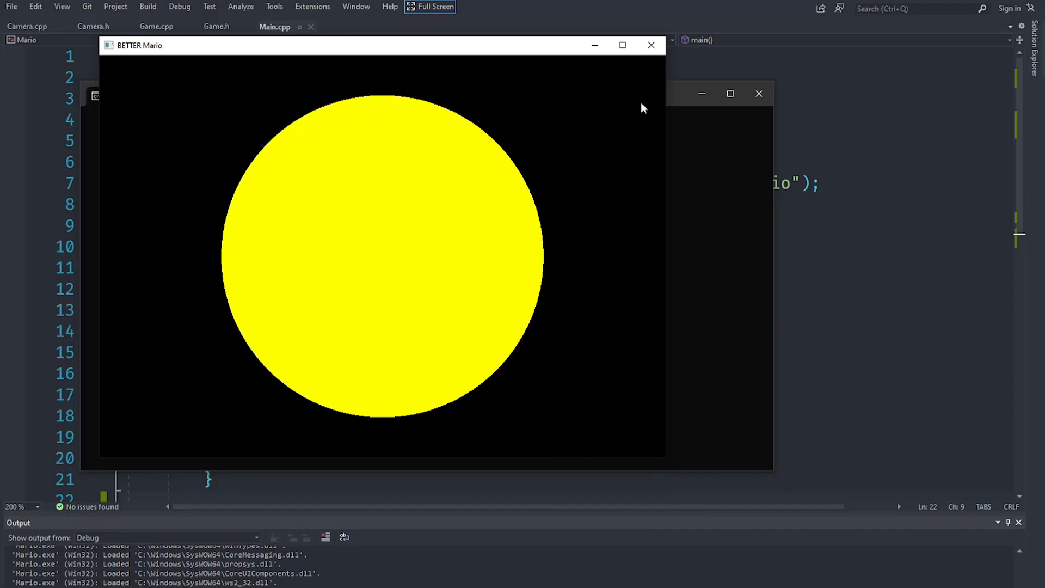
{"action": "left_click", "coordinate": [651, 45]}
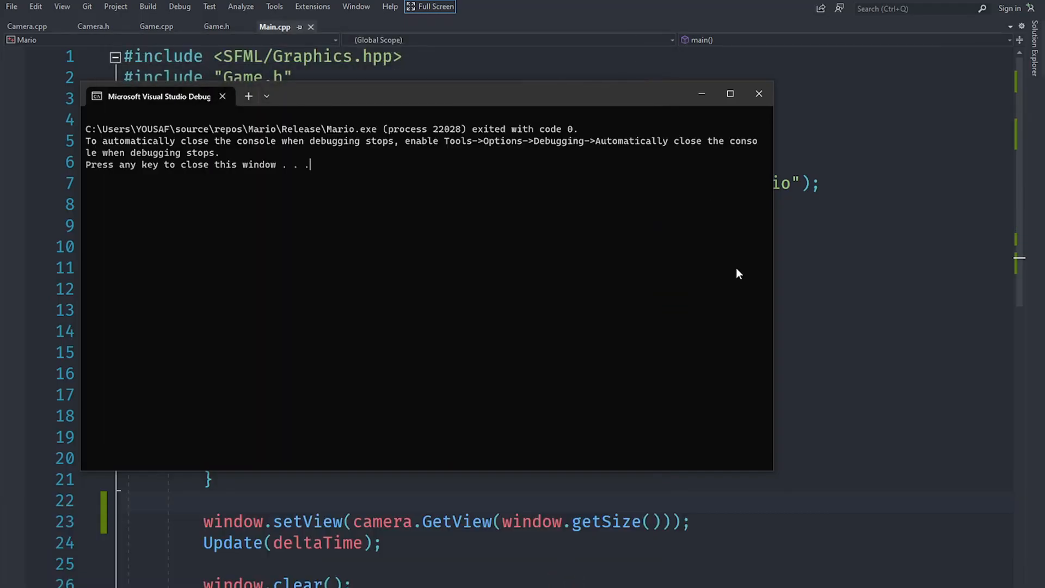